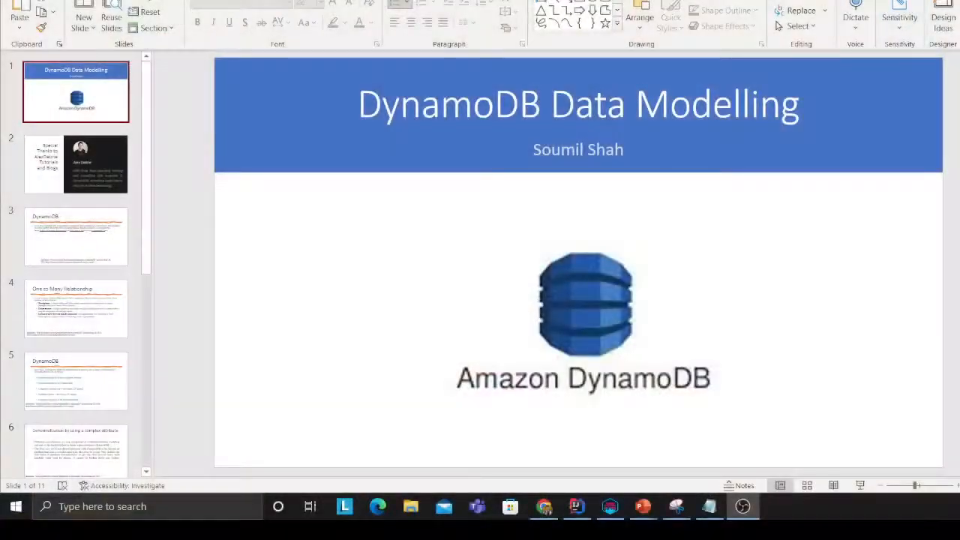
Step: Show the acknowledgements slide, glance back at the DynamoDB Data Modelling title slide, then return to acknowledgements
click(75, 164)
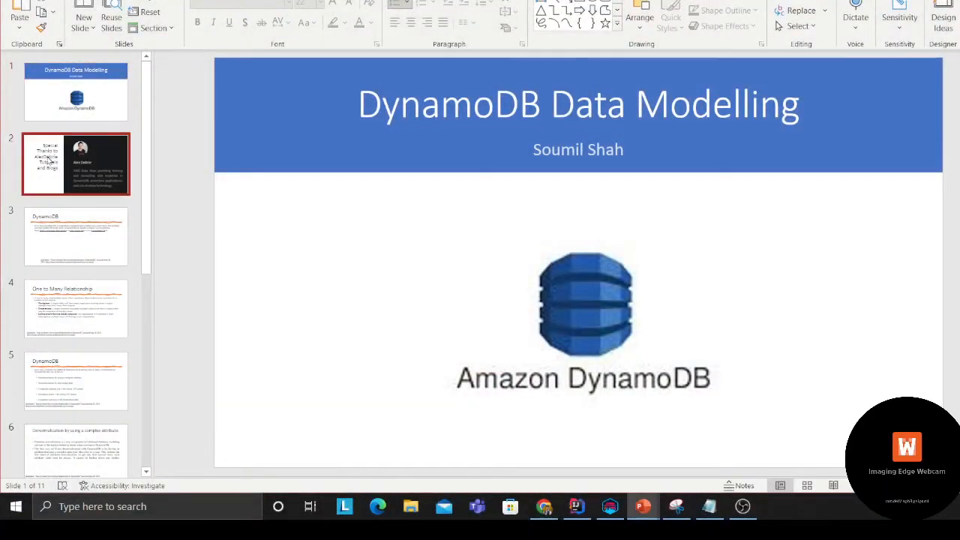
click(75, 164)
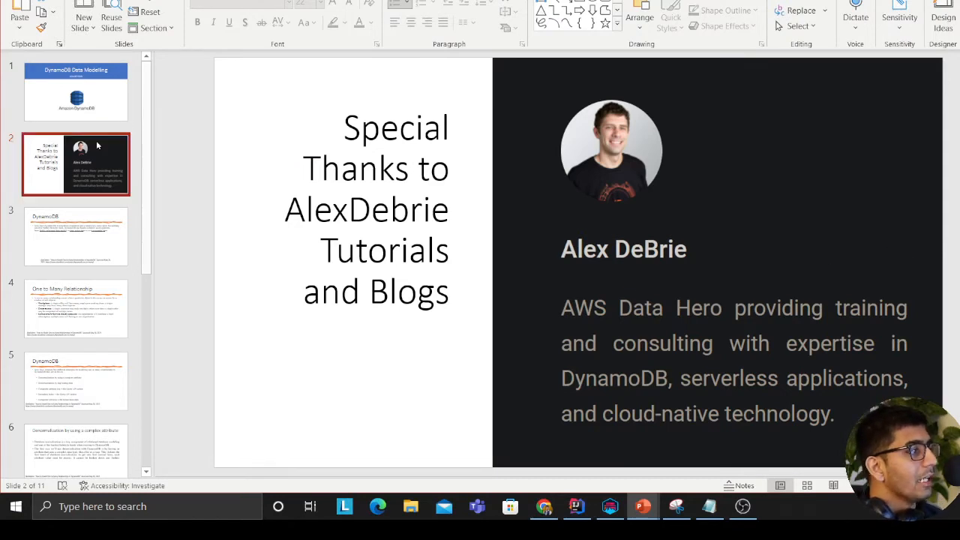
click(75, 91)
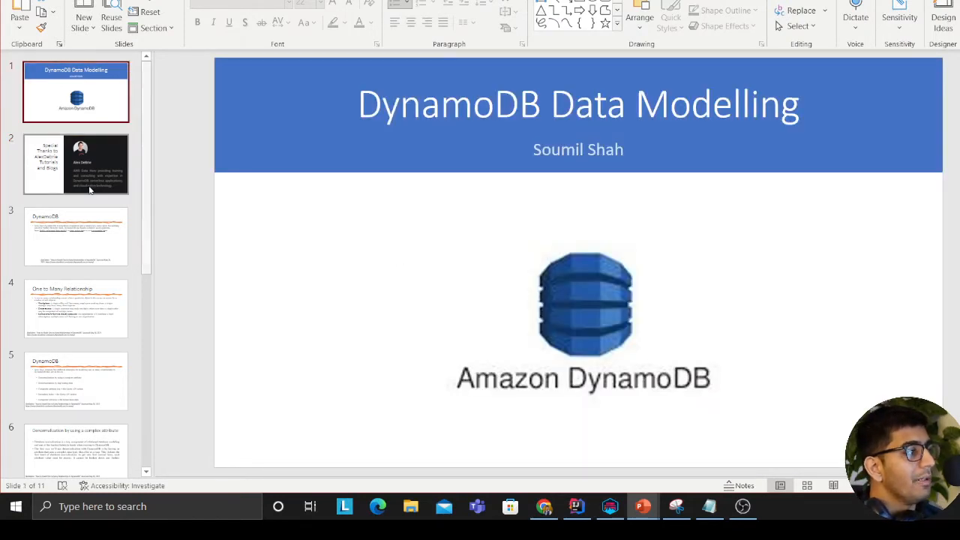
click(75, 163)
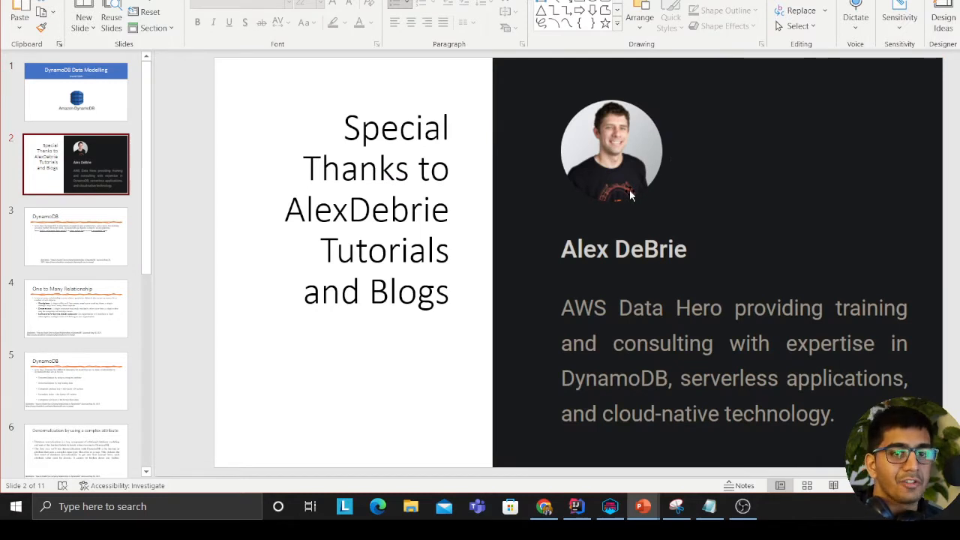
mouse_move(653, 213)
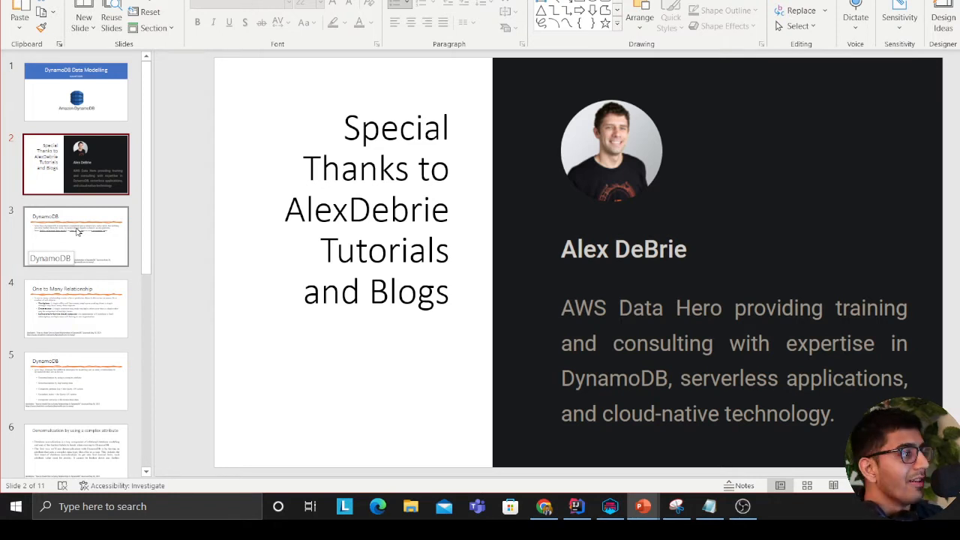
Step: Show the DynamoDB complex access patterns slide, then move on to the One to Many Relationship slide
click(75, 237)
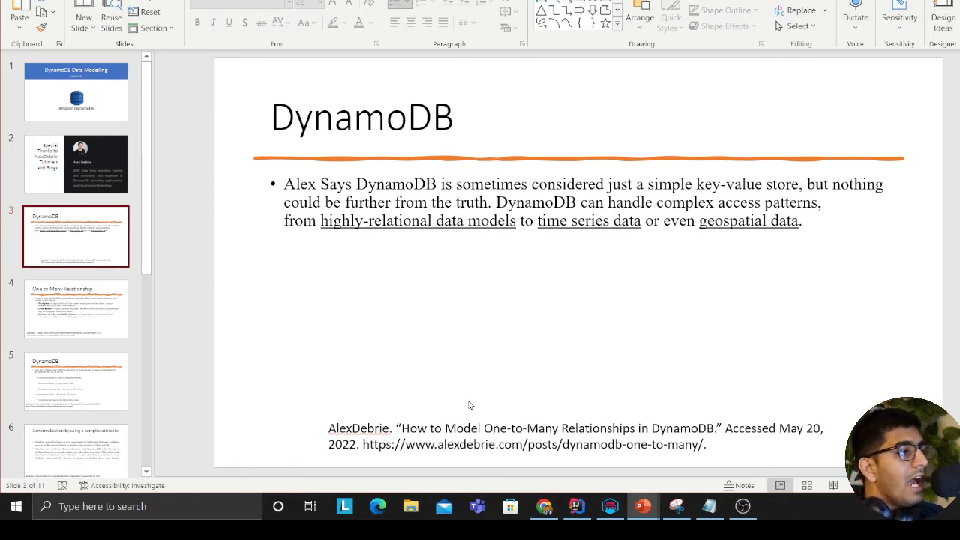
mouse_move(539, 341)
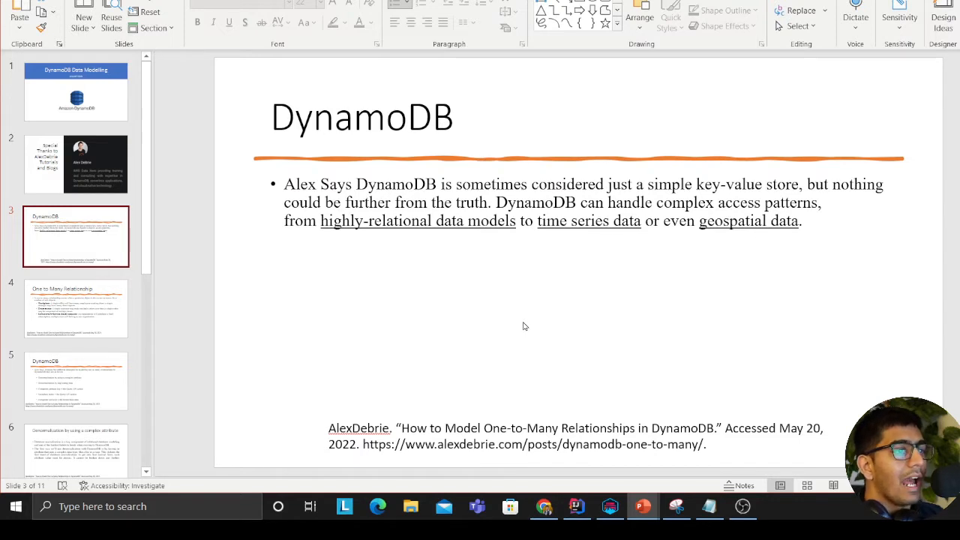
mouse_move(451, 294)
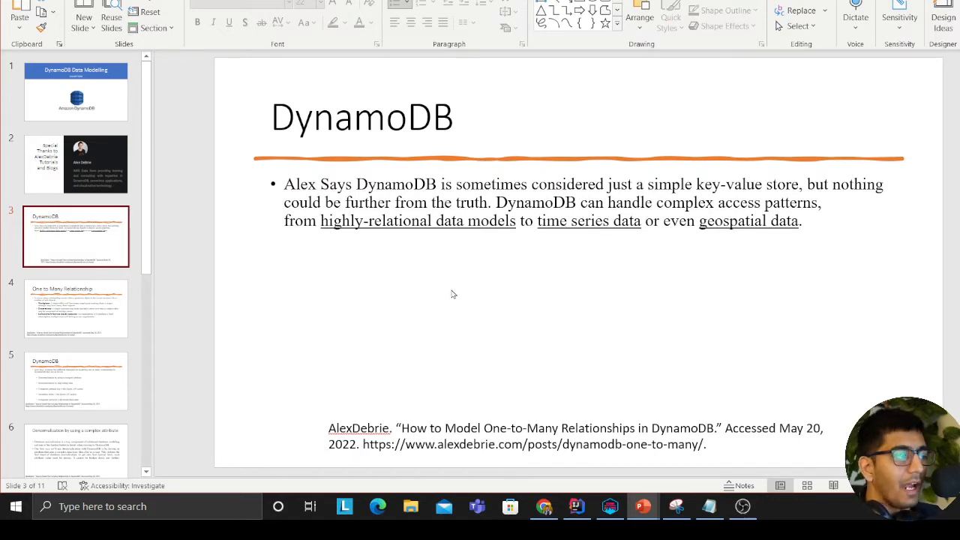
mouse_move(366, 258)
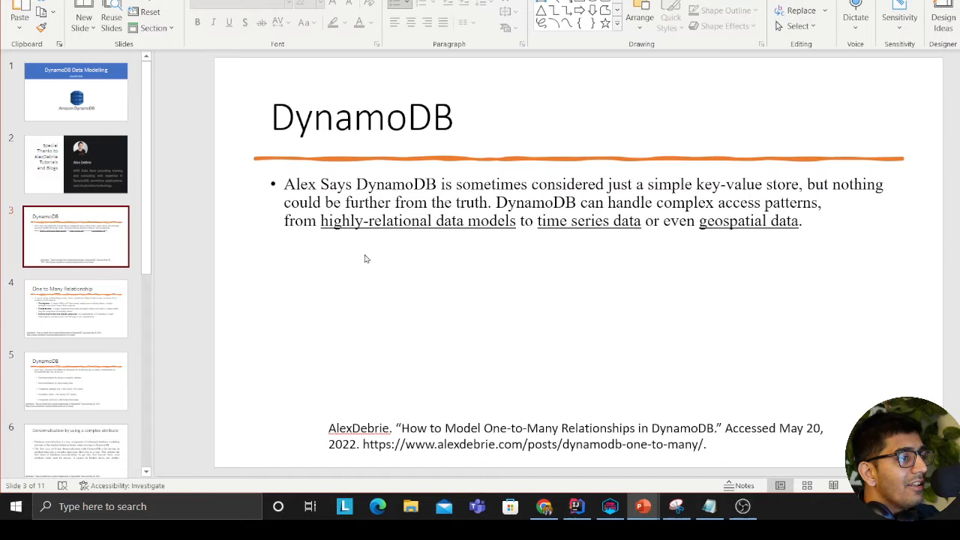
mouse_move(444, 247)
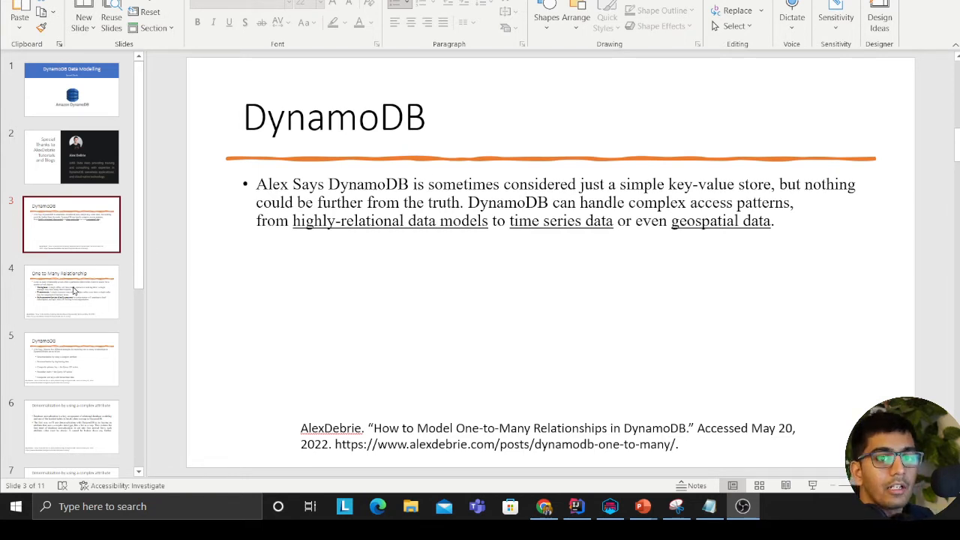
click(72, 291)
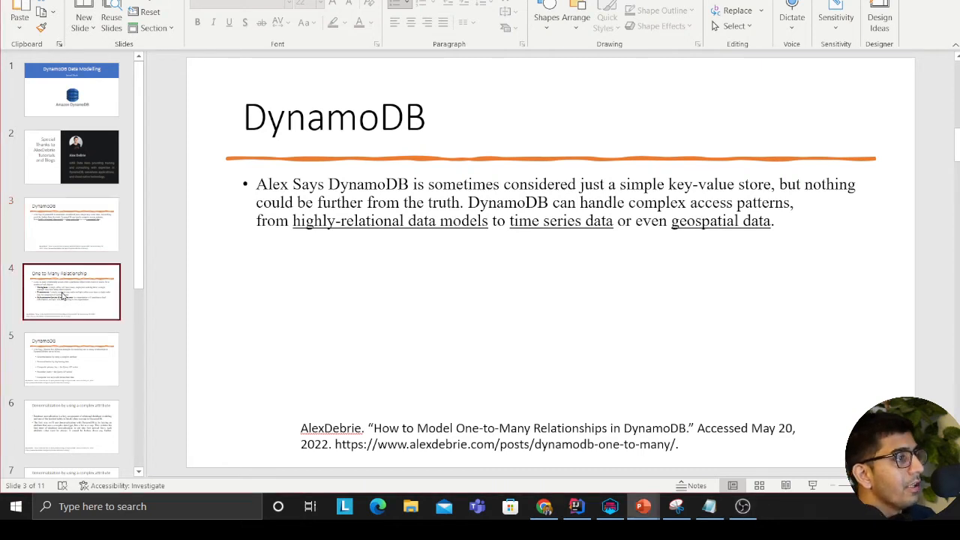
Step: Show the One to Many Relationship examples slide, then advance to the five modelling strategies slide
click(72, 291)
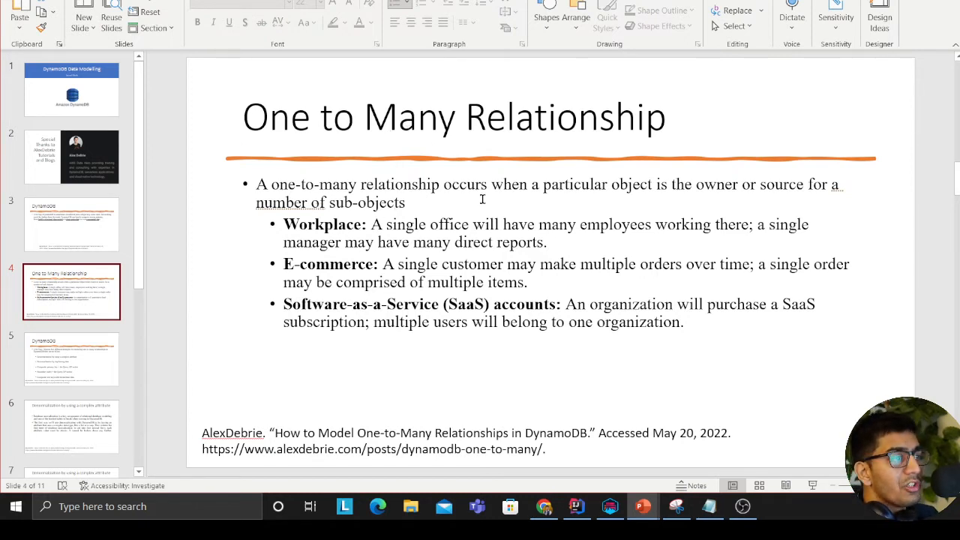
mouse_move(702, 210)
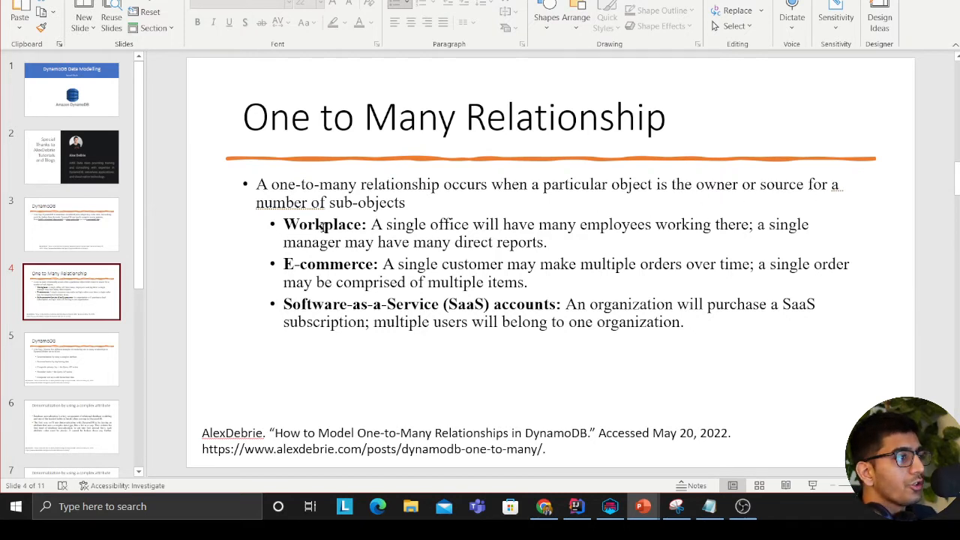
mouse_move(441, 255)
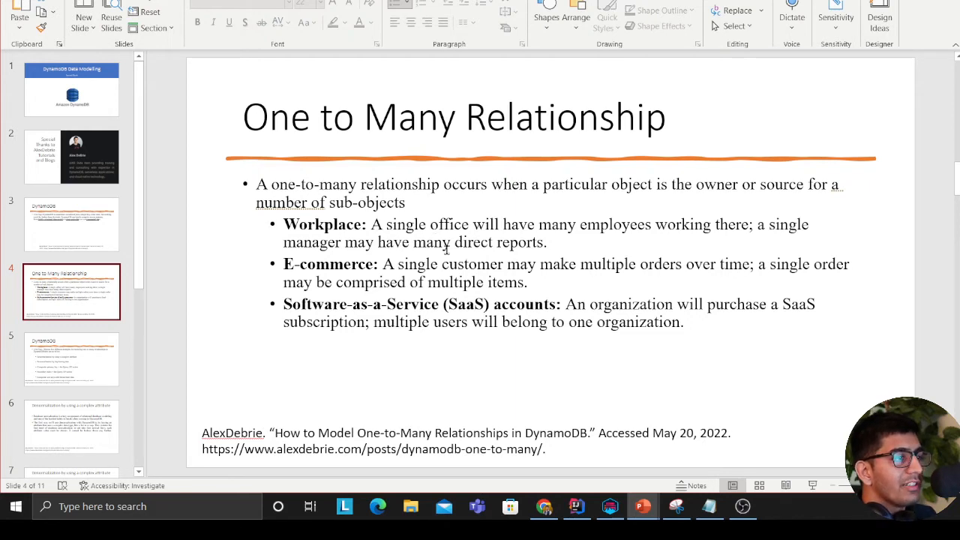
mouse_move(507, 282)
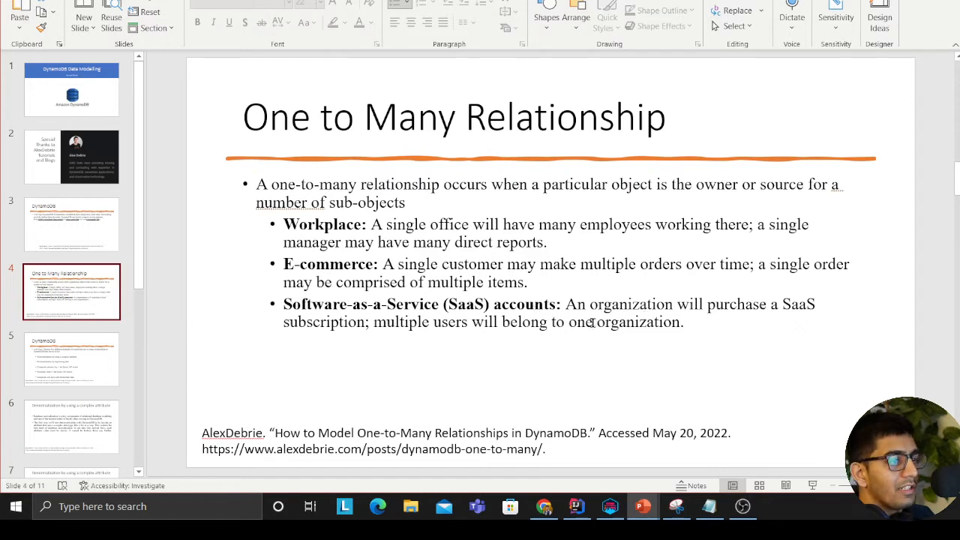
mouse_move(567, 366)
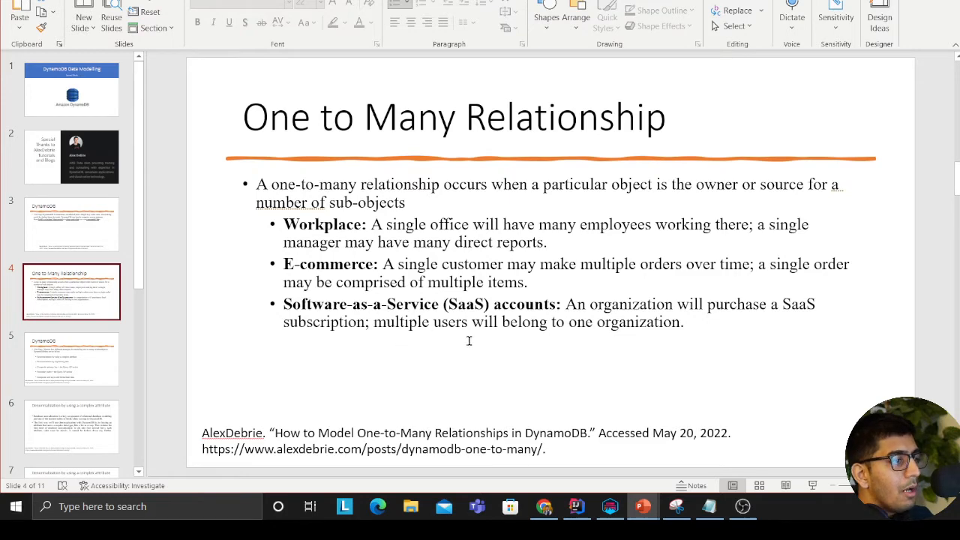
mouse_move(591, 333)
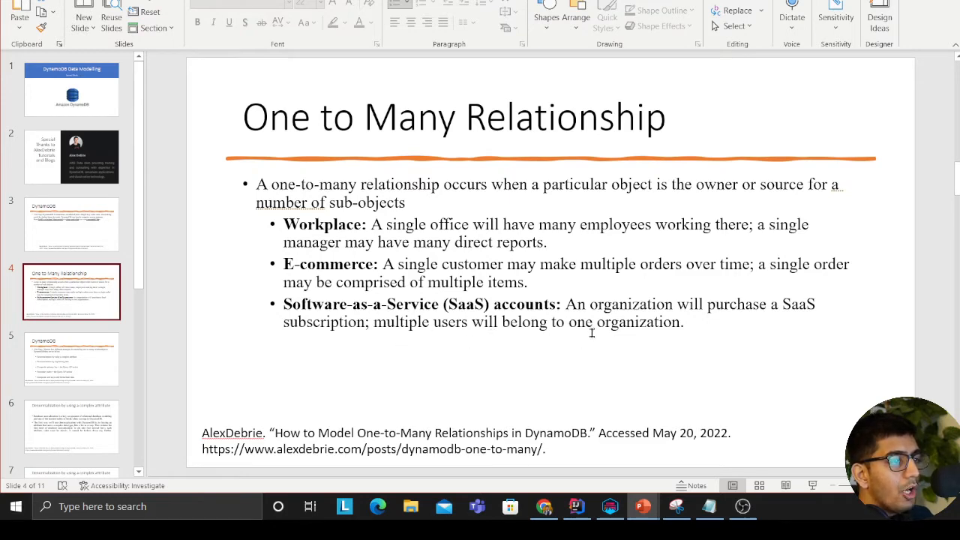
click(72, 358)
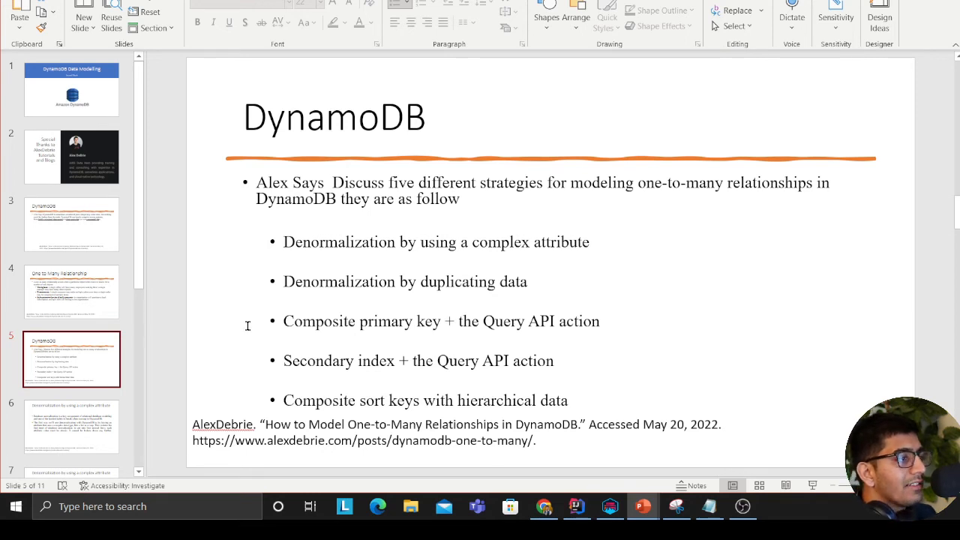
mouse_move(240, 291)
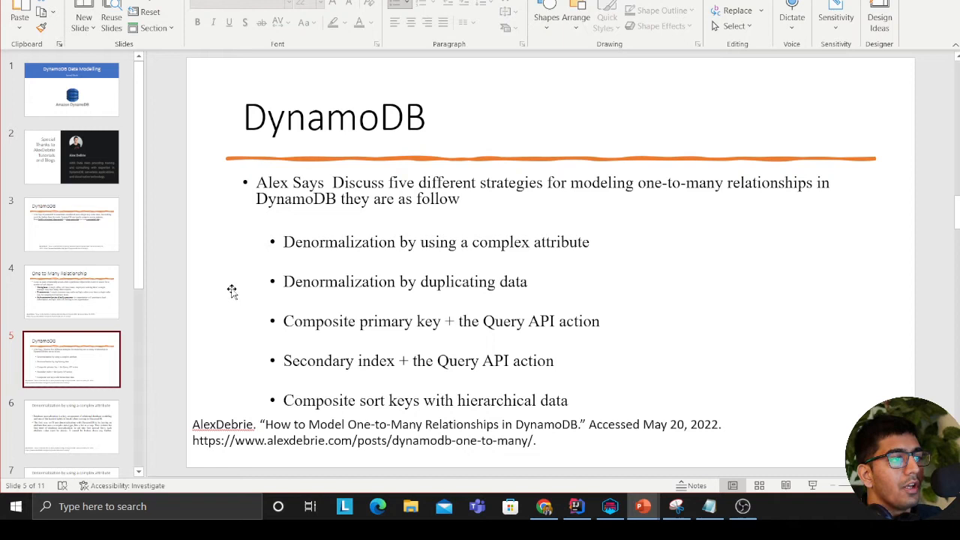
mouse_move(231, 294)
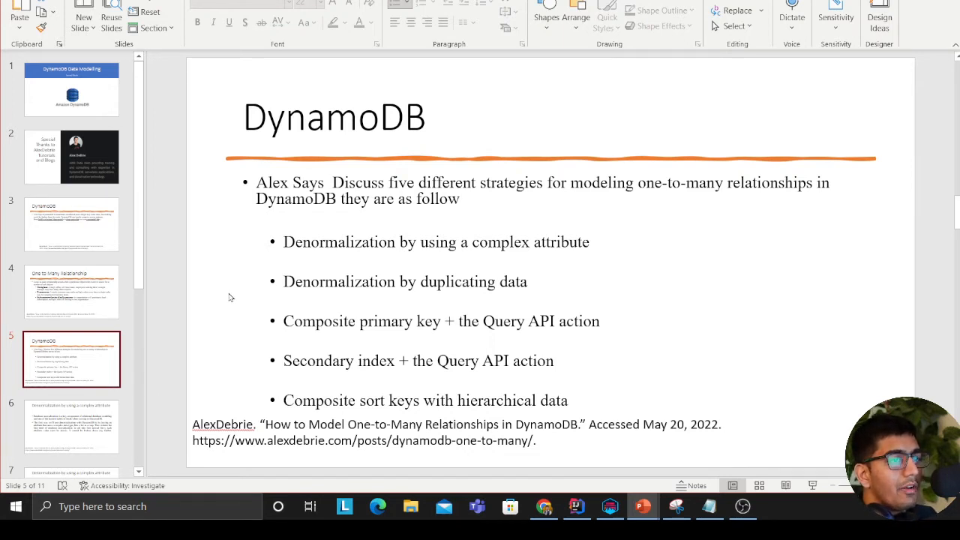
mouse_move(197, 288)
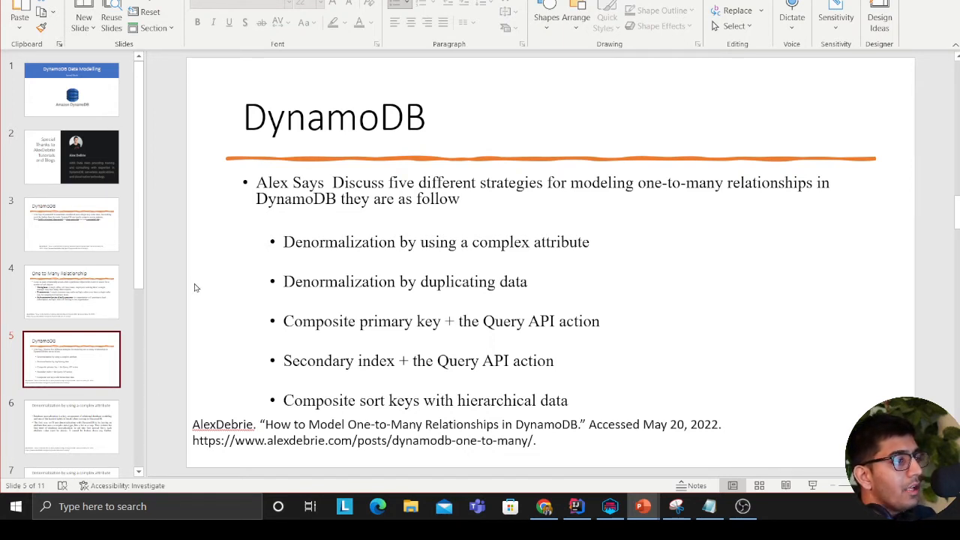
mouse_move(202, 321)
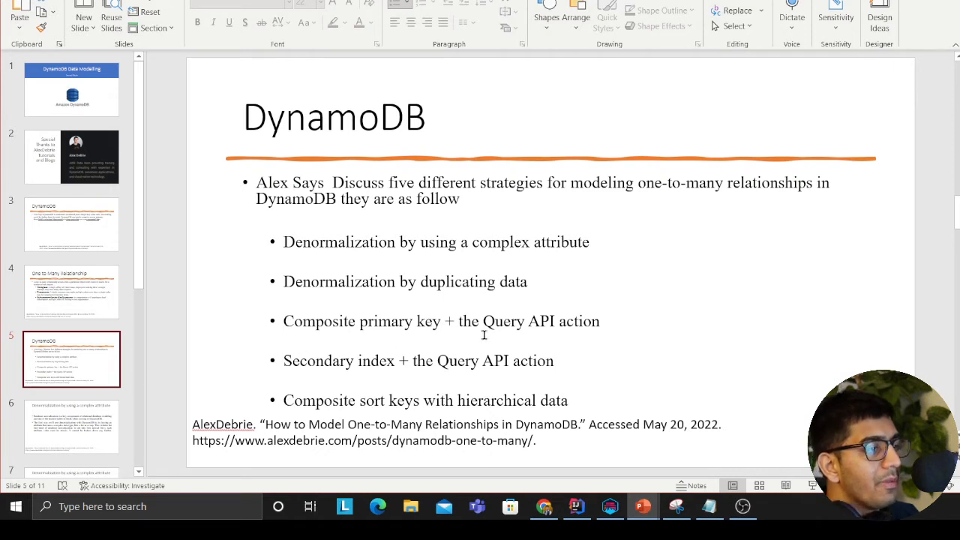
mouse_move(348, 331)
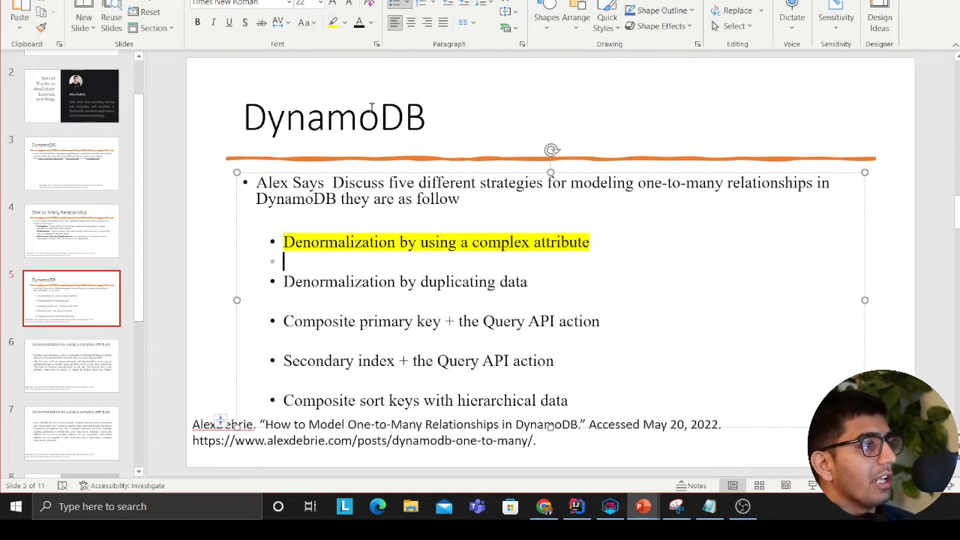
Step: Advance to slide 6 on denormalization by using a complex attribute such as a list or map
click(72, 366)
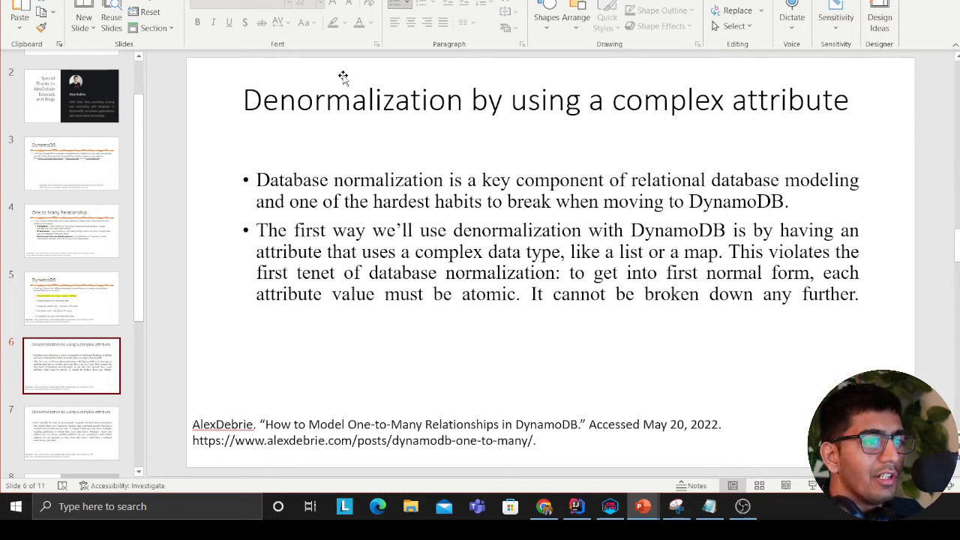
mouse_move(378, 228)
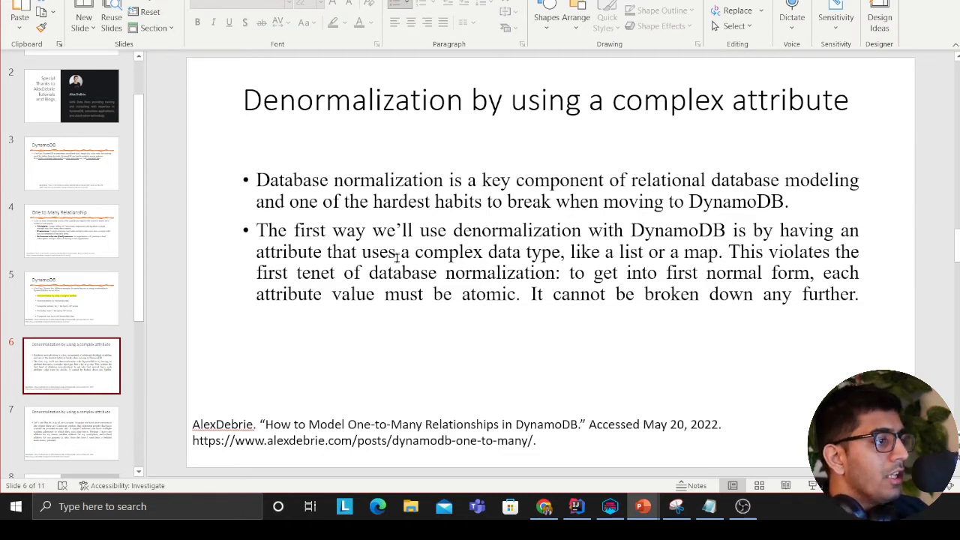
mouse_move(619, 246)
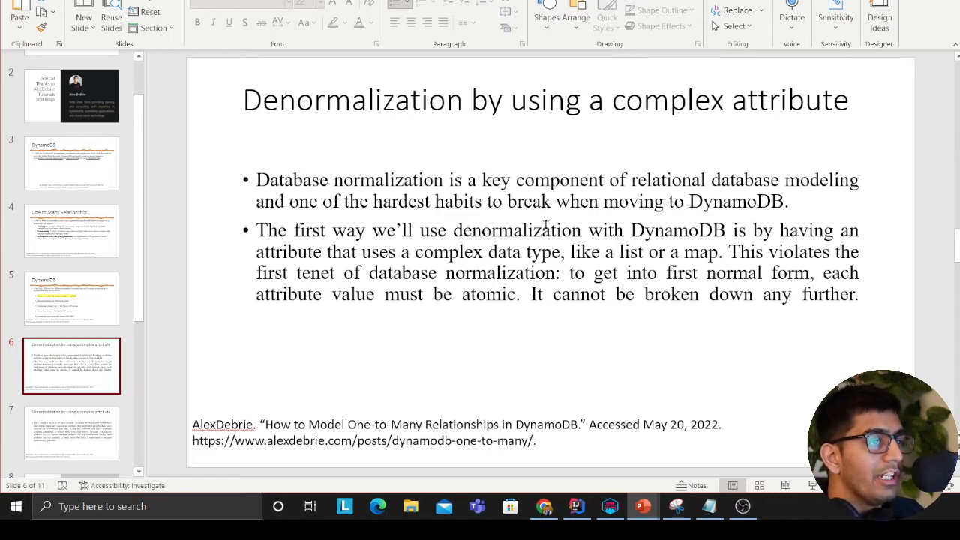
mouse_move(720, 266)
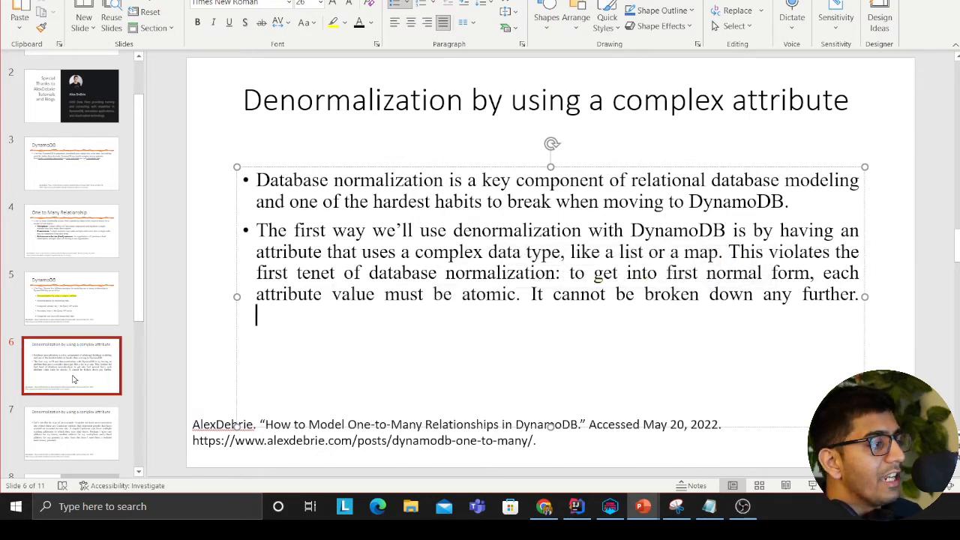
Step: Show the customer mailing addresses example slide, then the Customers and Addresses relational tables slide
click(72, 367)
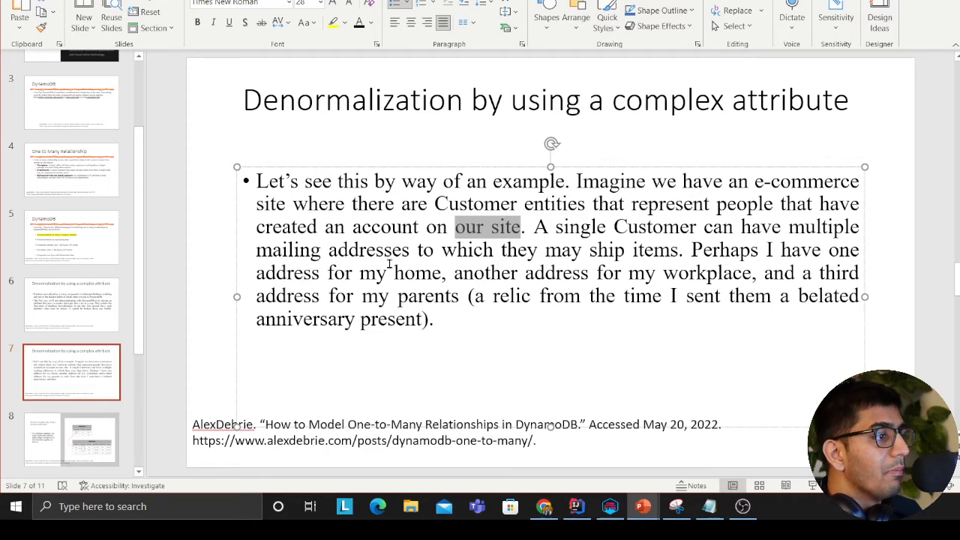
click(72, 438)
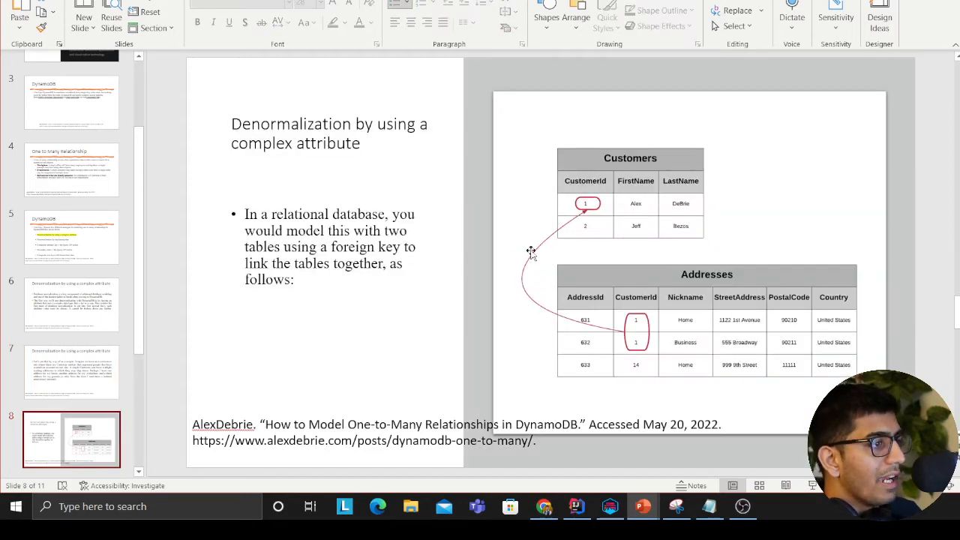
mouse_move(603, 280)
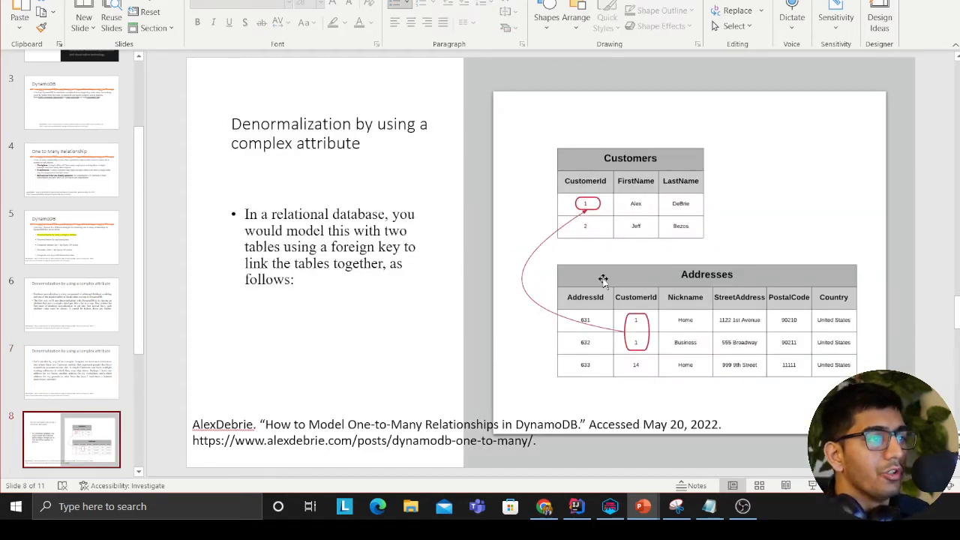
mouse_move(607, 237)
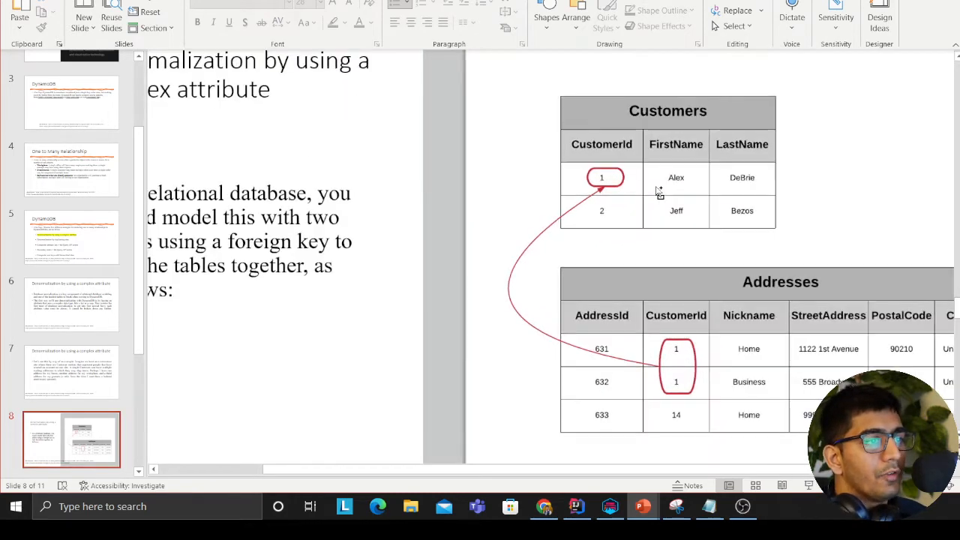
mouse_move(717, 173)
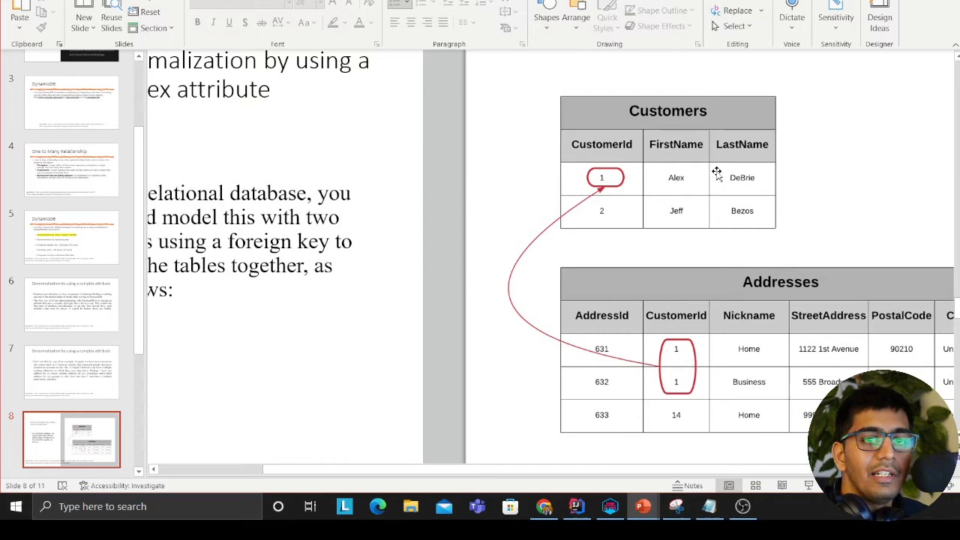
mouse_move(761, 375)
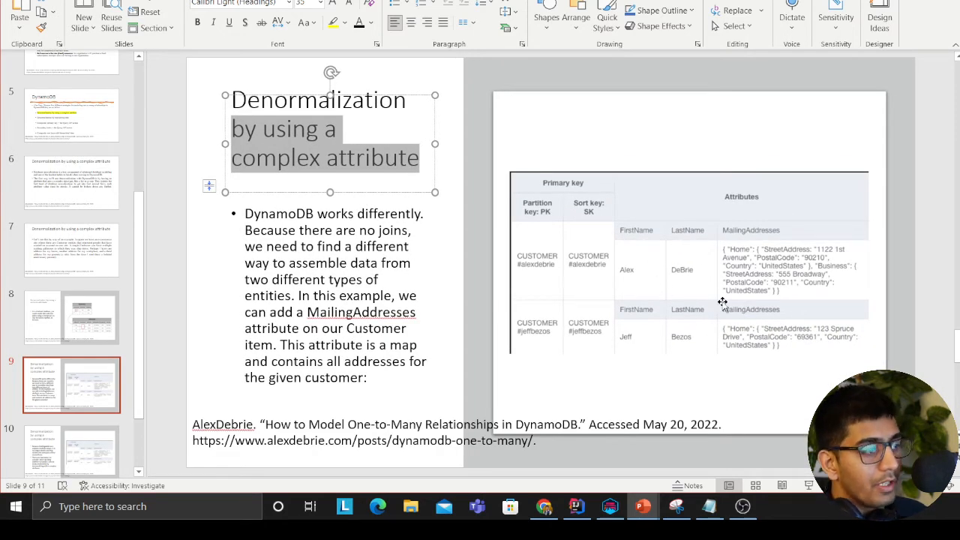
mouse_move(690, 315)
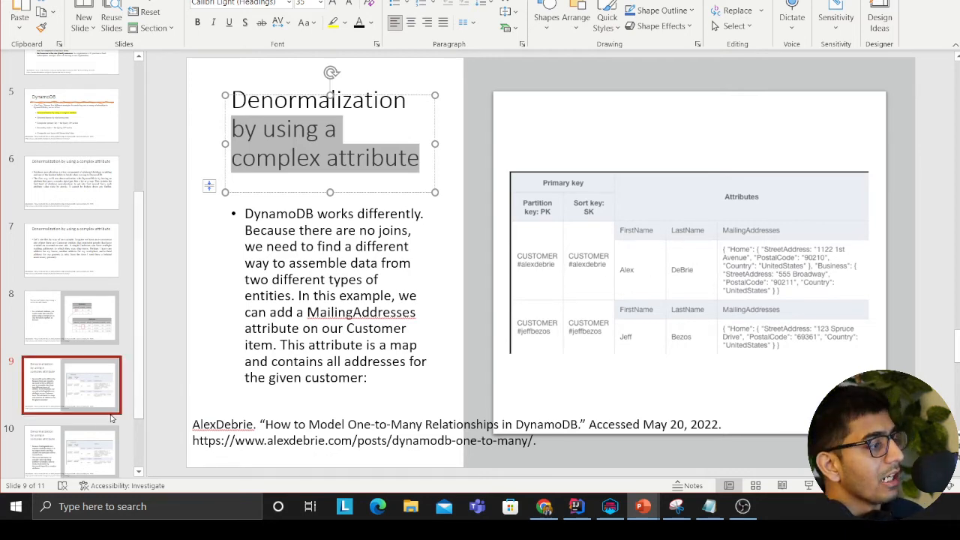
Step: Advance to the slide on first normal form and the factors to weigh before denormalizing
click(72, 364)
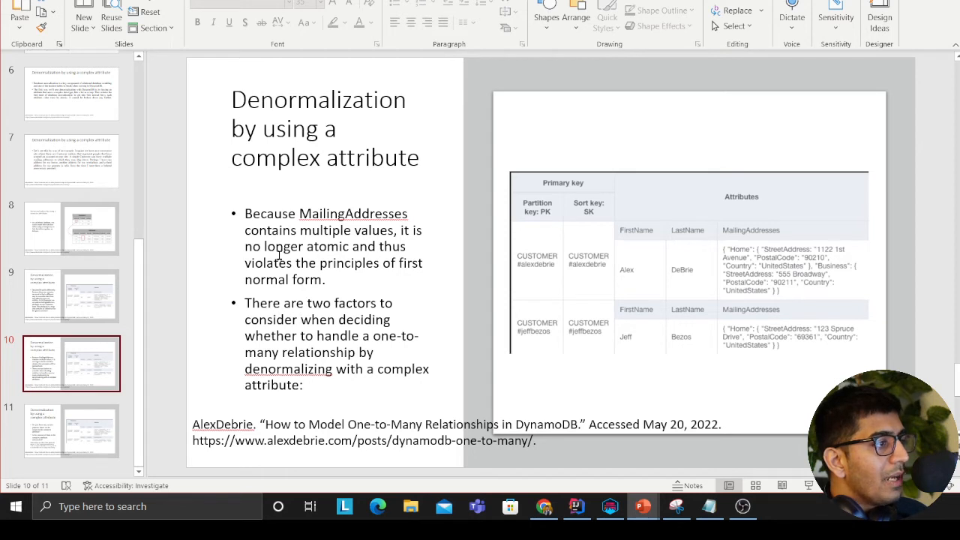
mouse_move(291, 264)
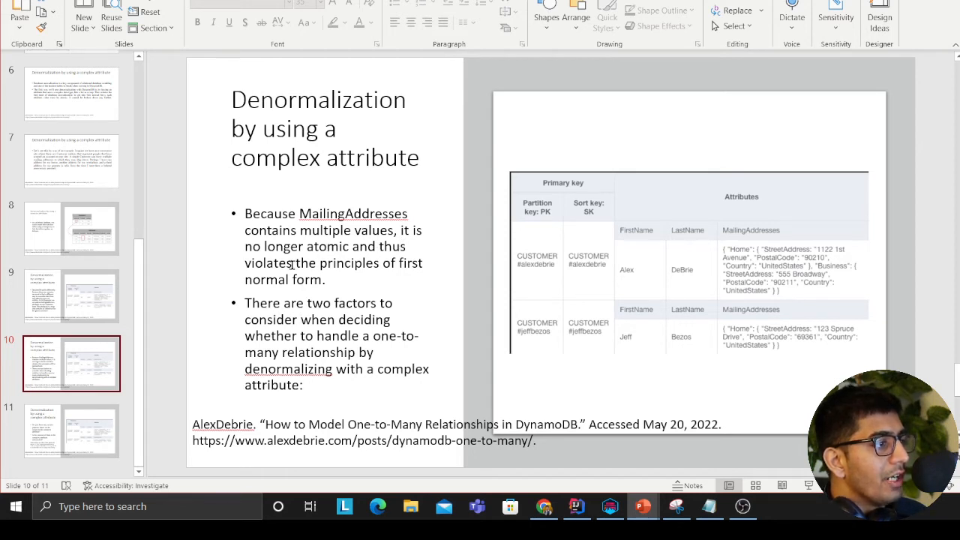
mouse_move(333, 273)
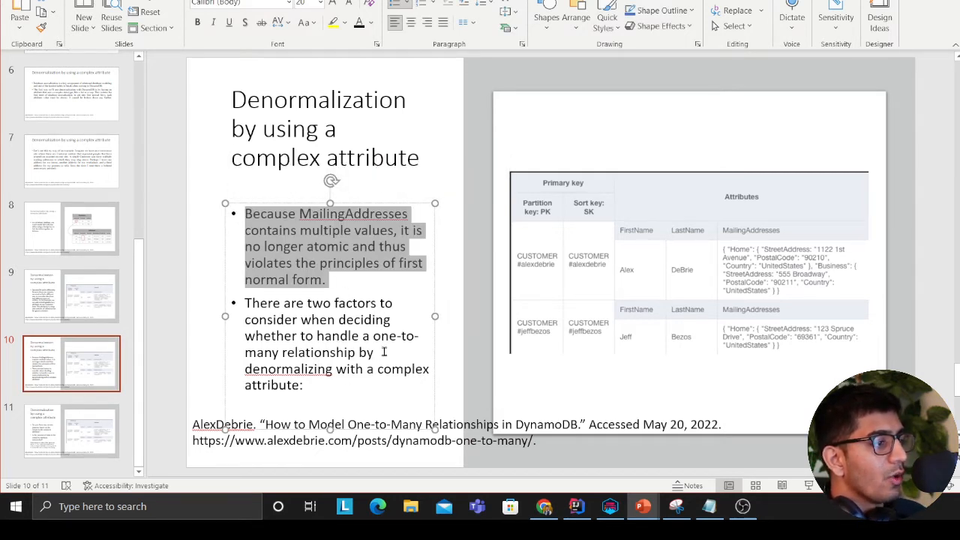
mouse_move(348, 378)
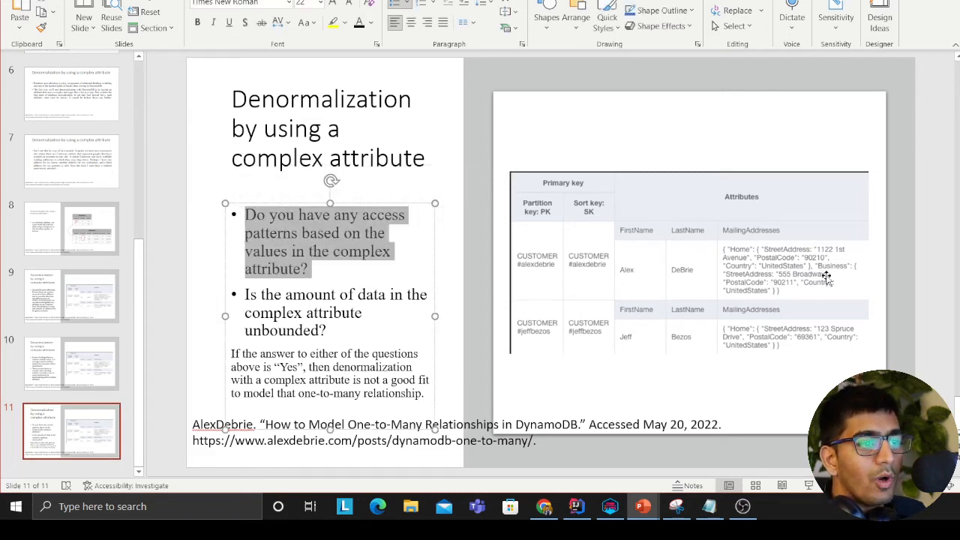
mouse_move(759, 300)
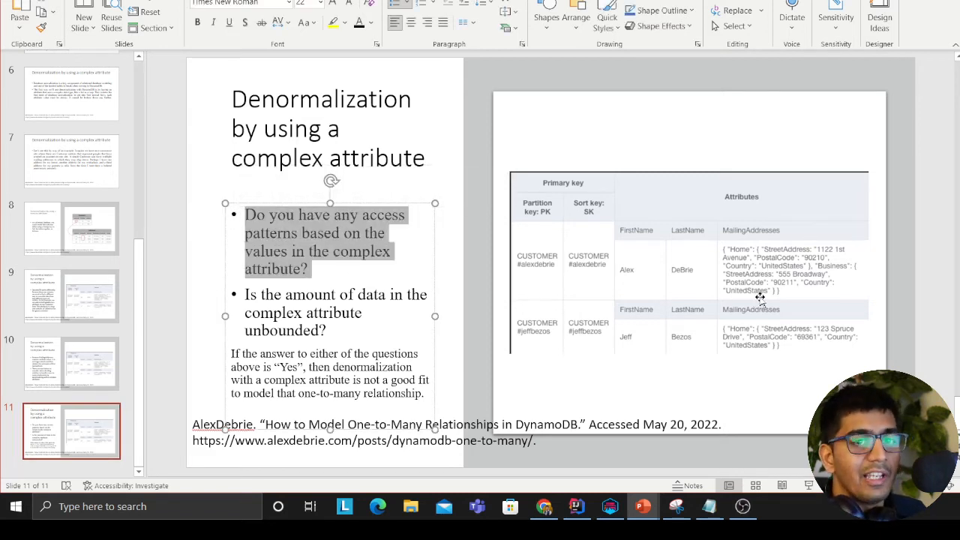
mouse_move(810, 303)
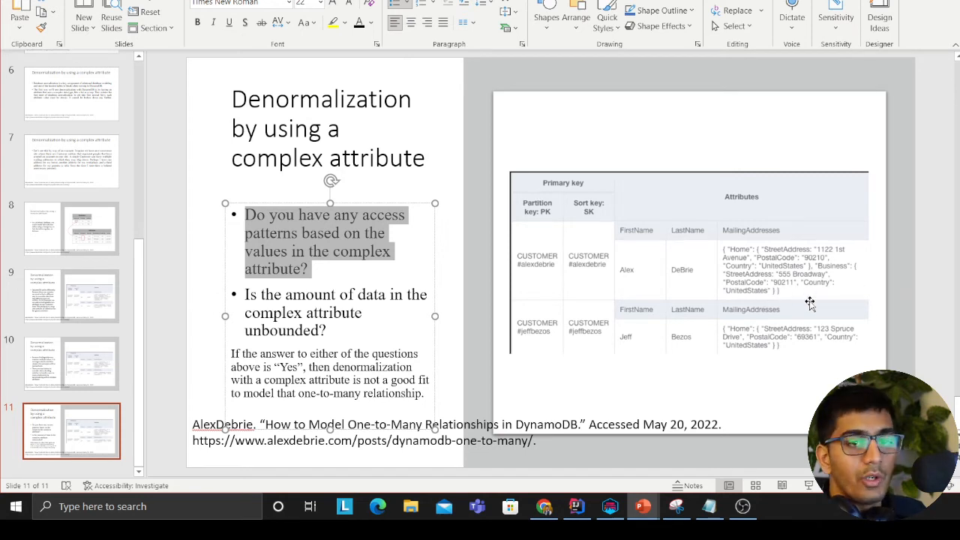
mouse_move(338, 321)
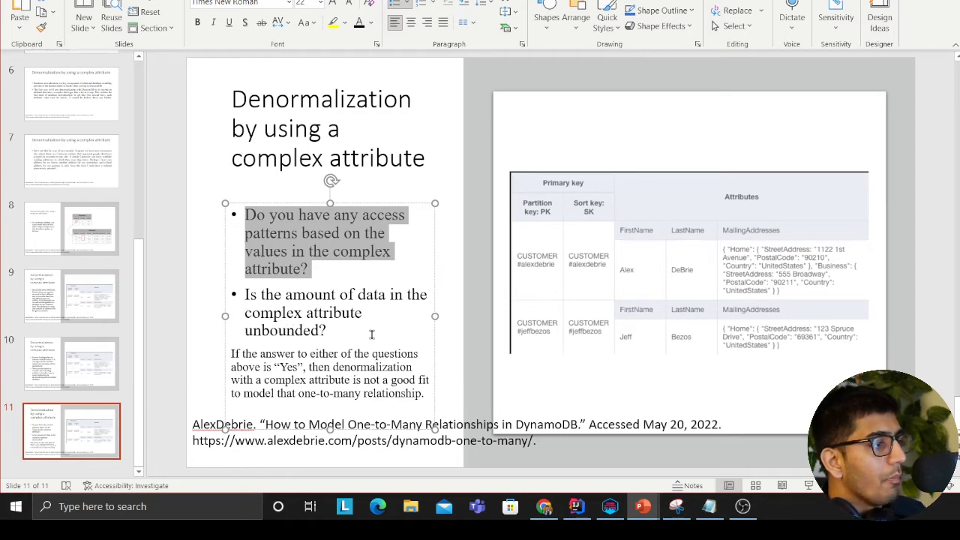
mouse_move(362, 324)
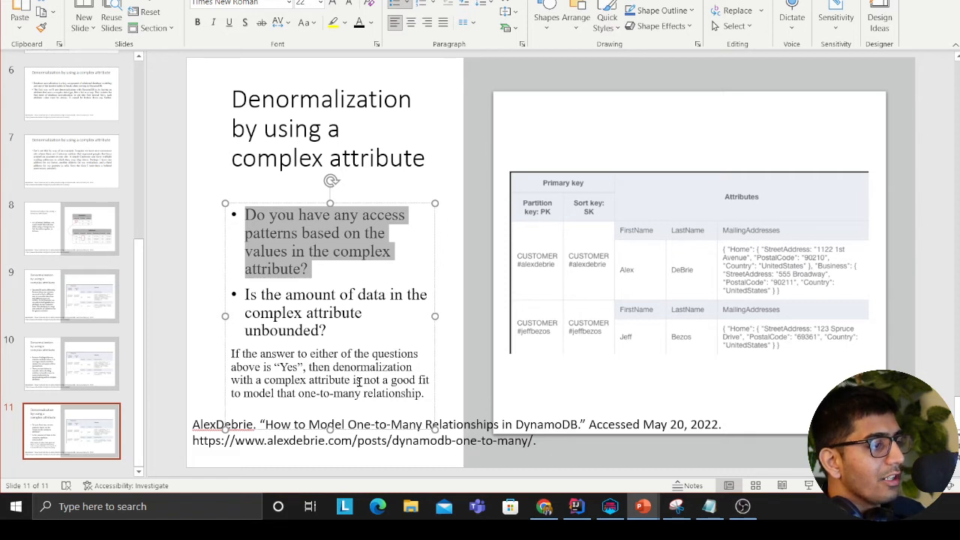
mouse_move(363, 384)
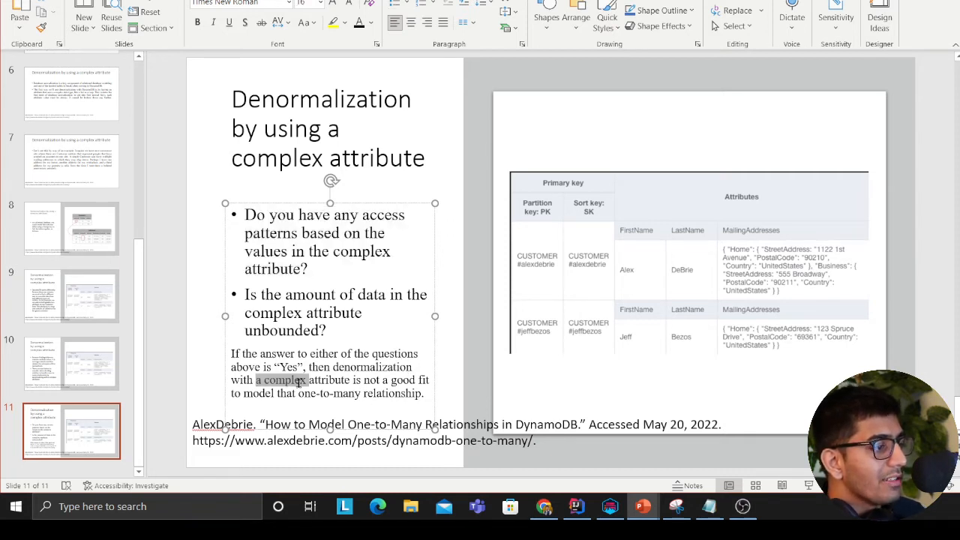
drag(257, 379, 428, 379)
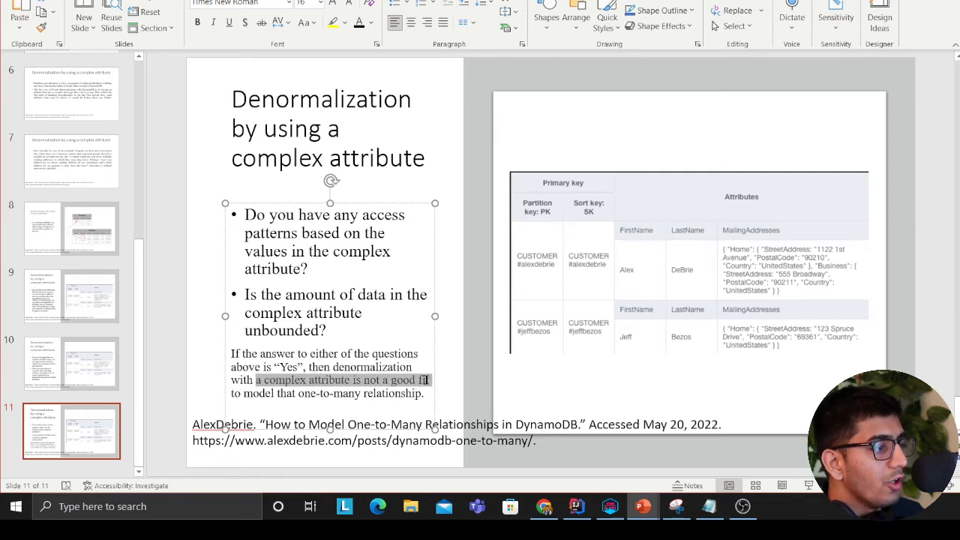
click(423, 393)
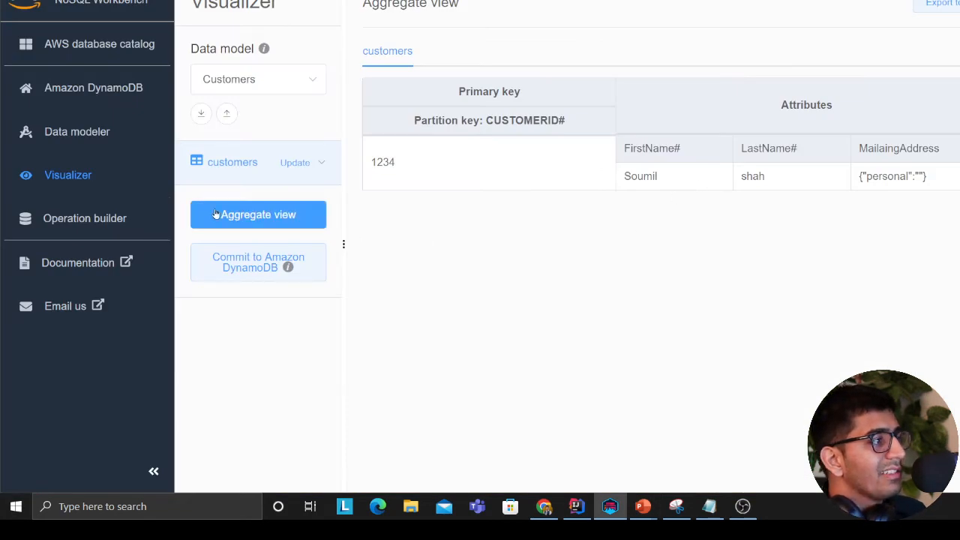
mouse_move(90, 87)
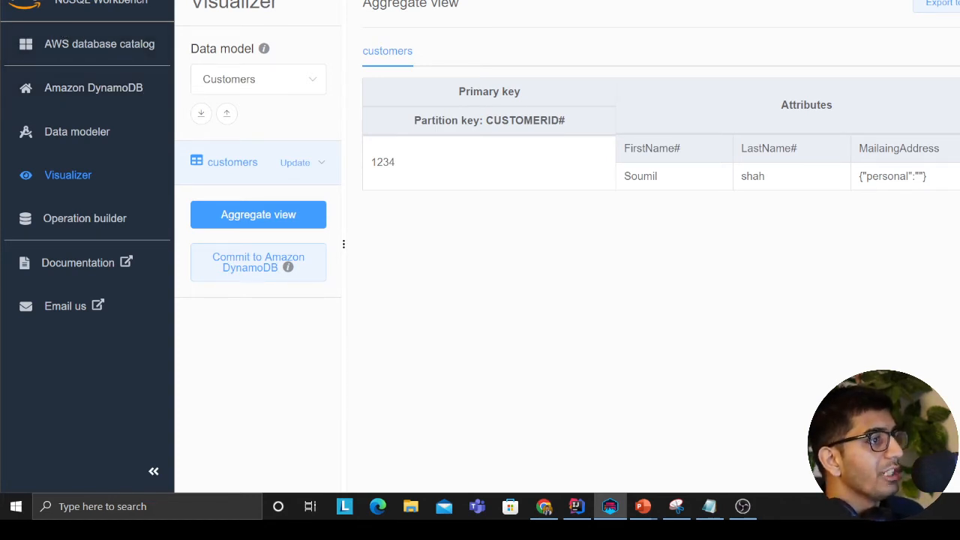
mouse_move(99, 44)
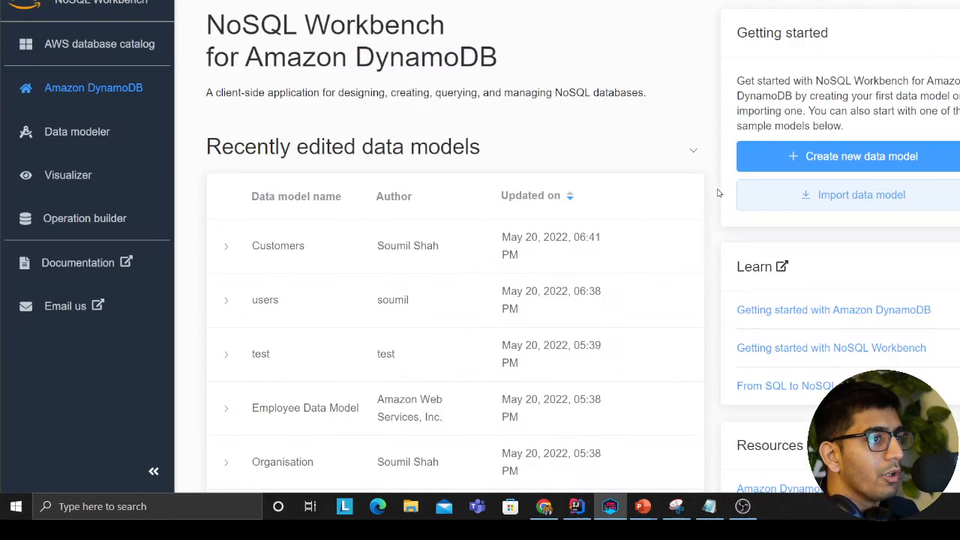
Step: Leave the Visualizer for the data modelling section and return to the NoSQL Workbench home page
click(76, 132)
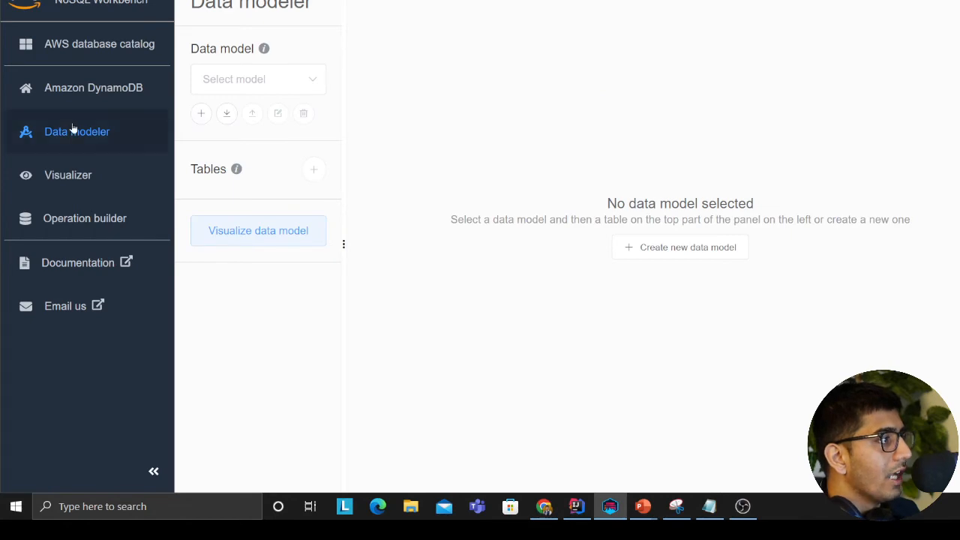
click(93, 87)
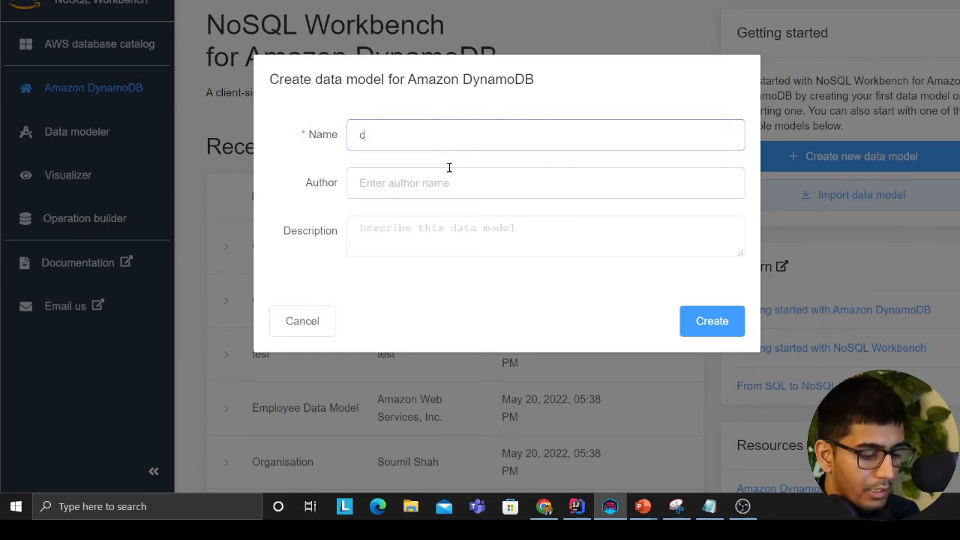
Step: Create a data model named customers with author Soumil Shah
text(ustomers)
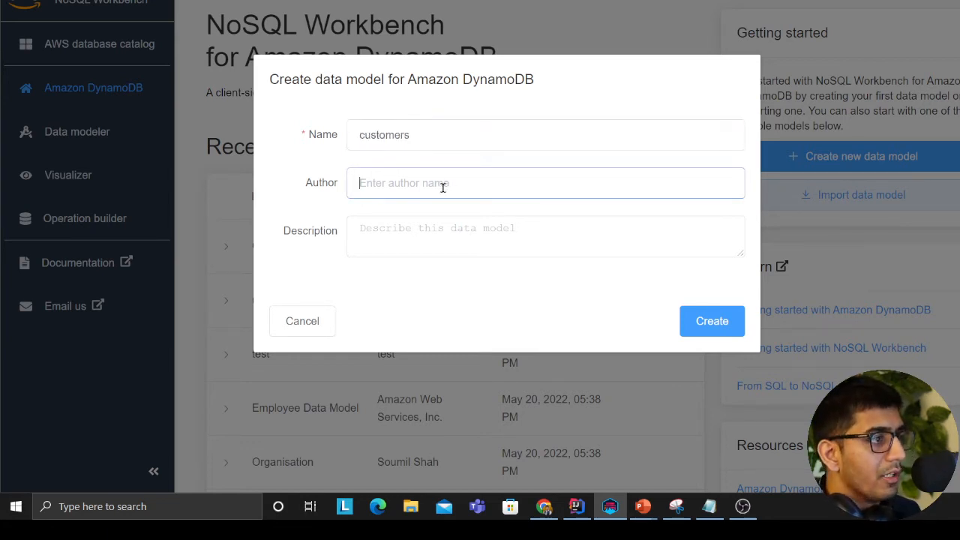
text(Soumil Shah)
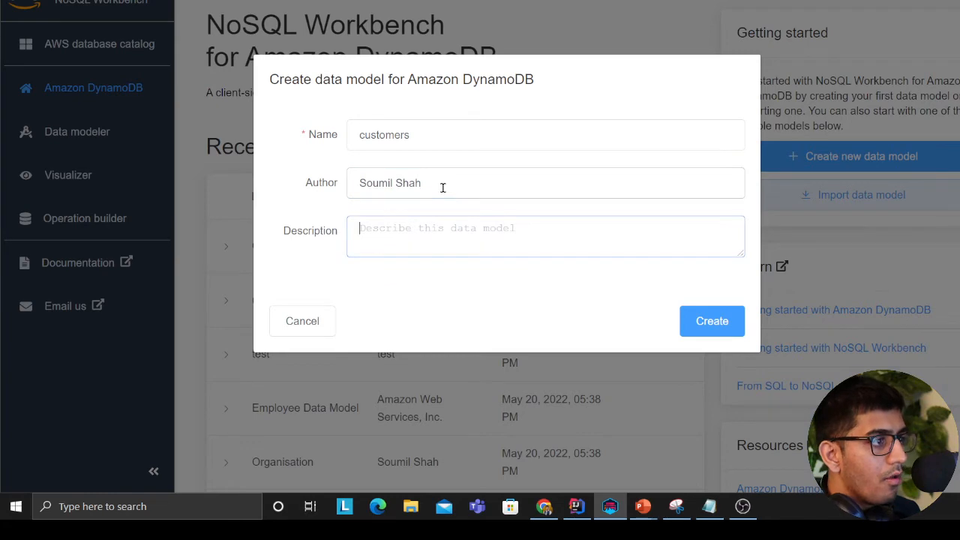
click(711, 321)
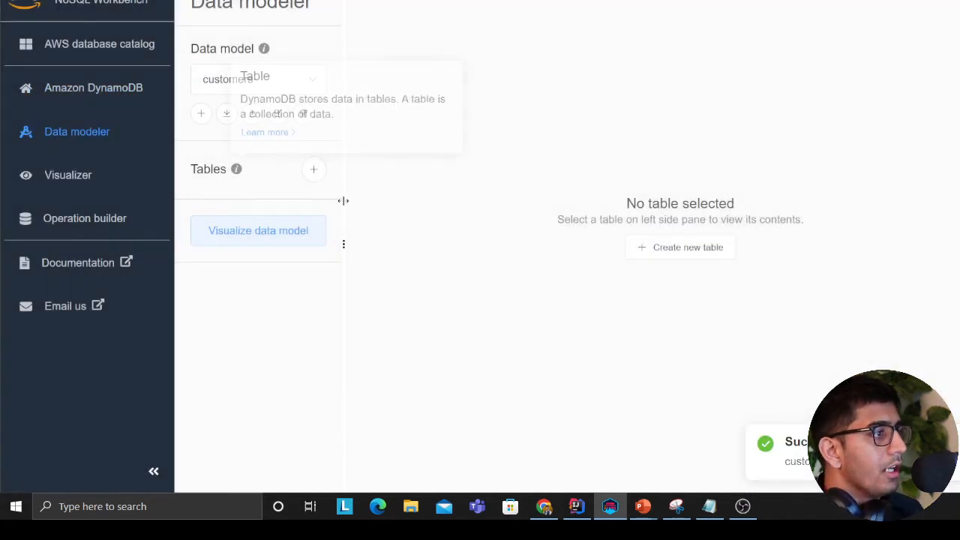
Step: Add a customers table with partition key CUSTOMERID#
click(678, 246)
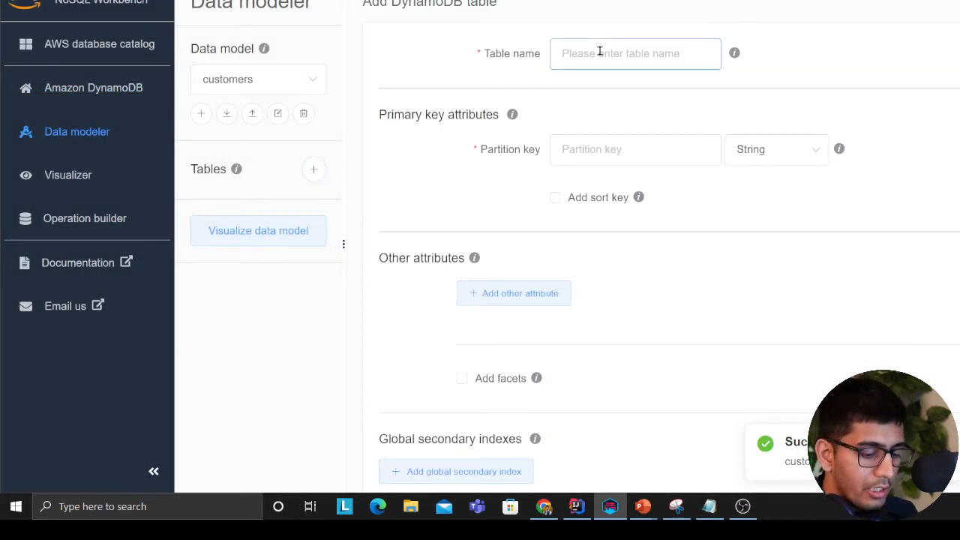
click(635, 54)
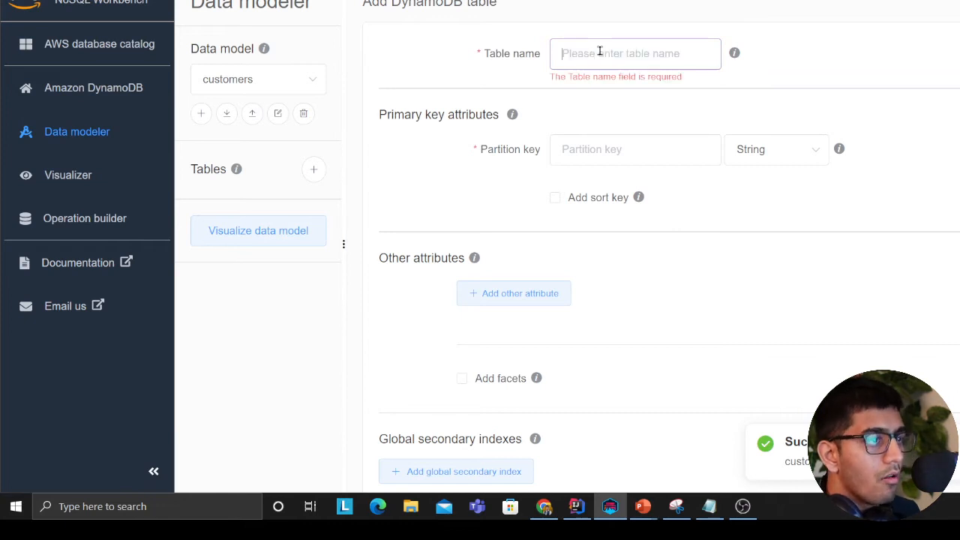
text(customers)
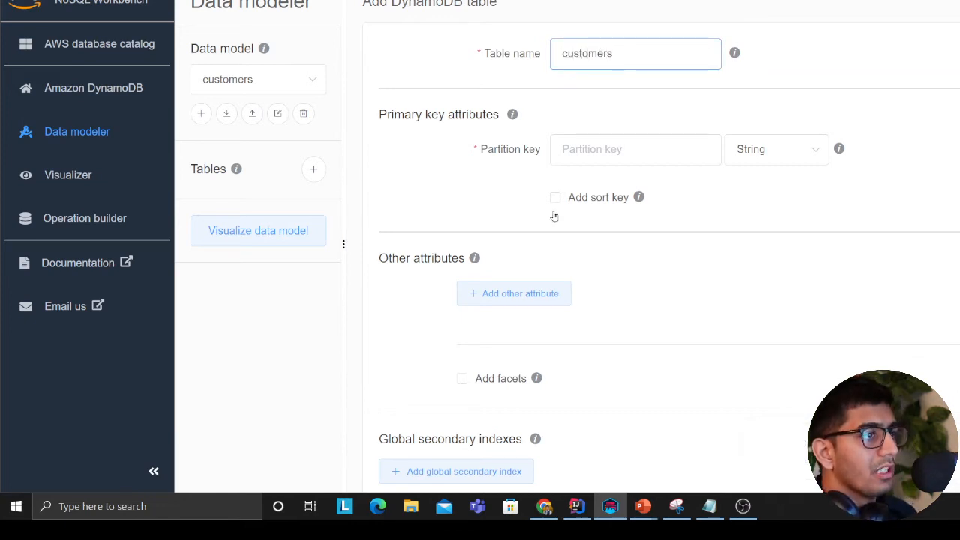
click(635, 150)
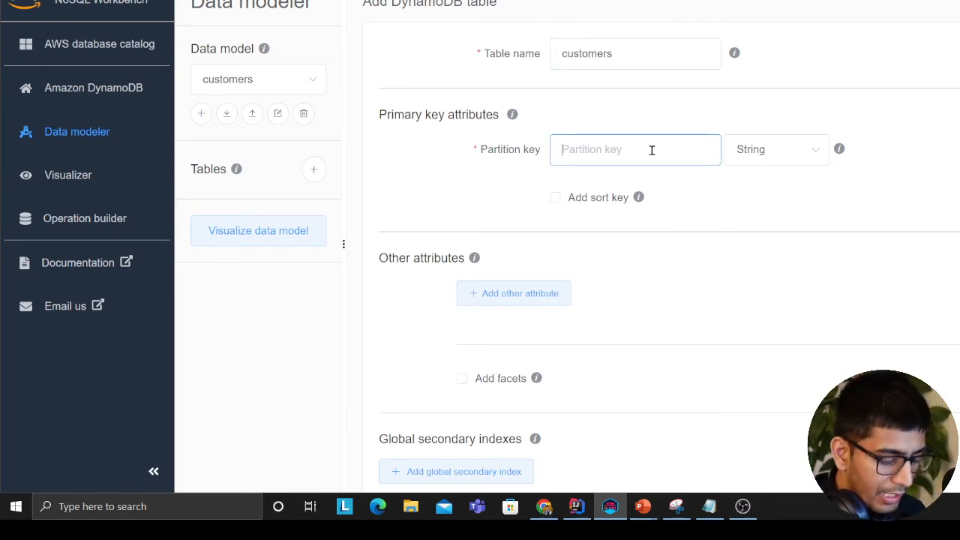
text(CUSTOMER)
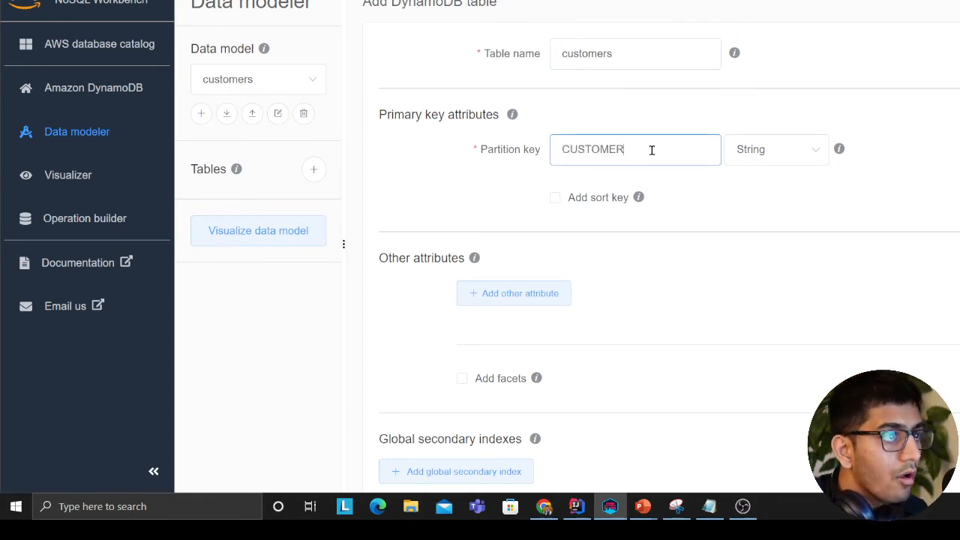
text(#)
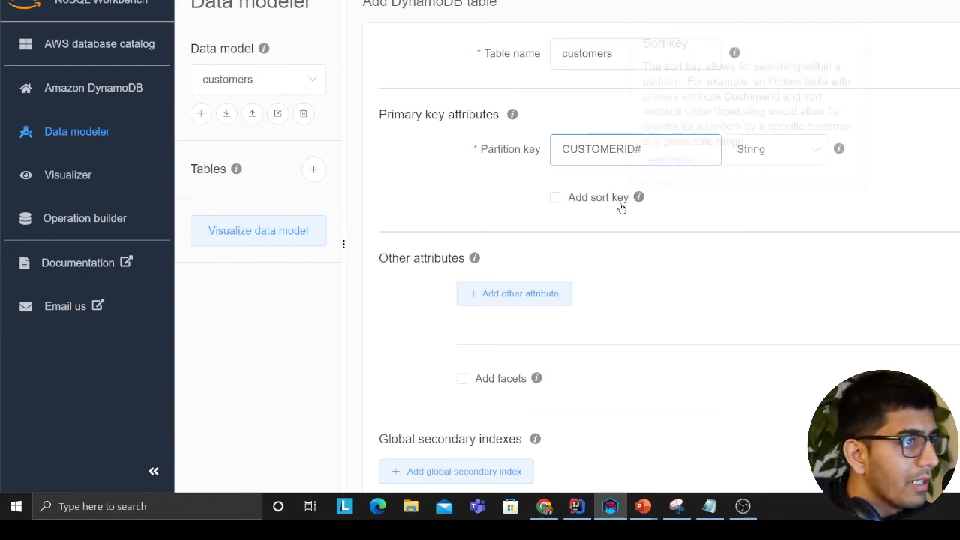
Step: Add attributes Firstname#, LastName# and Address, making Address a Map type
click(513, 293)
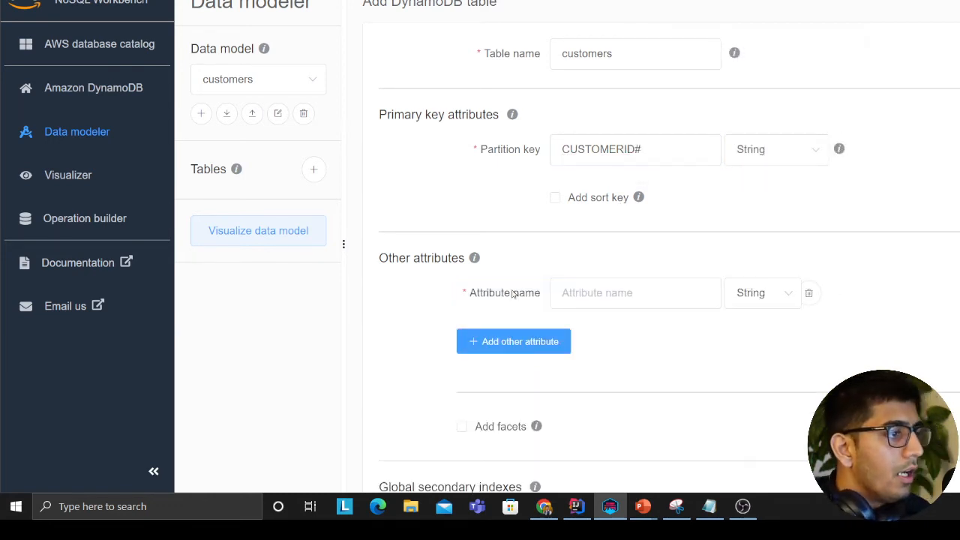
click(634, 292)
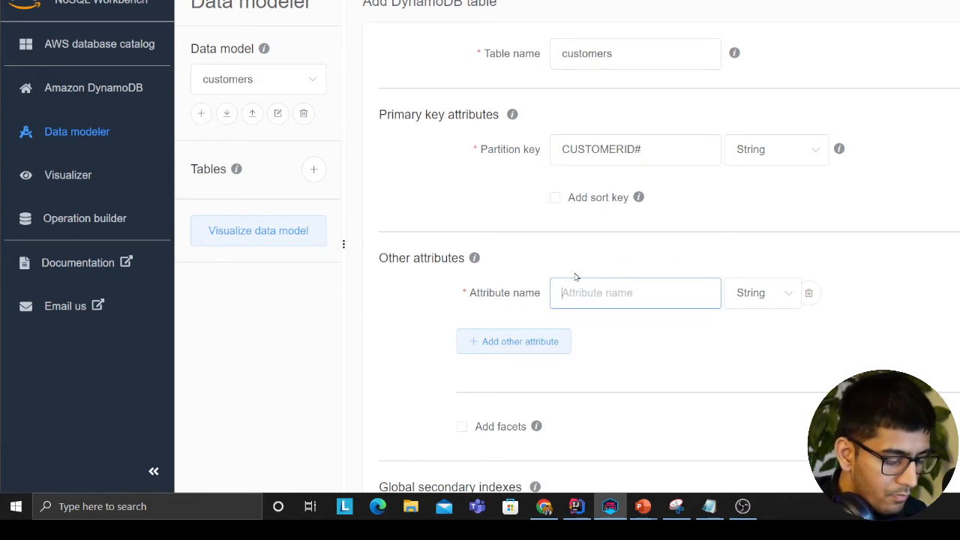
text(First)
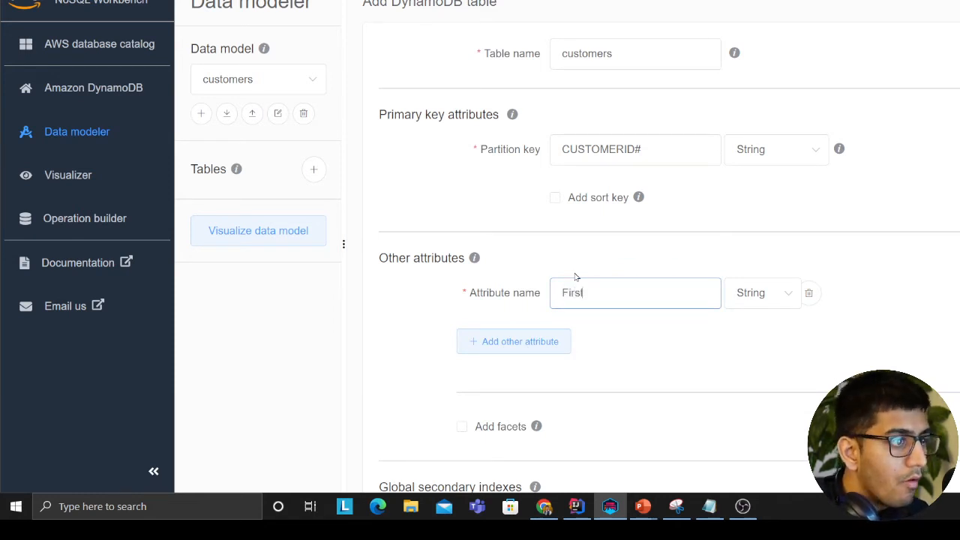
text(name)
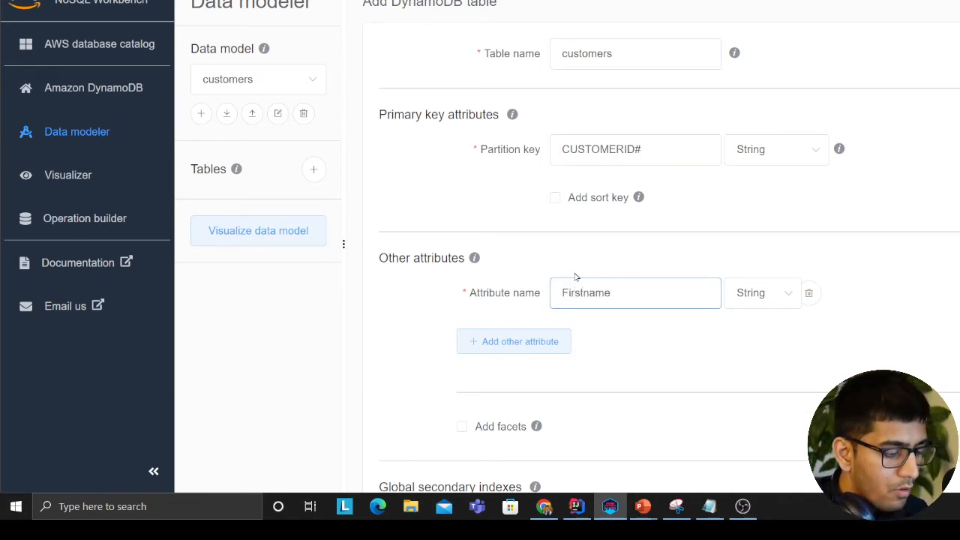
click(513, 342)
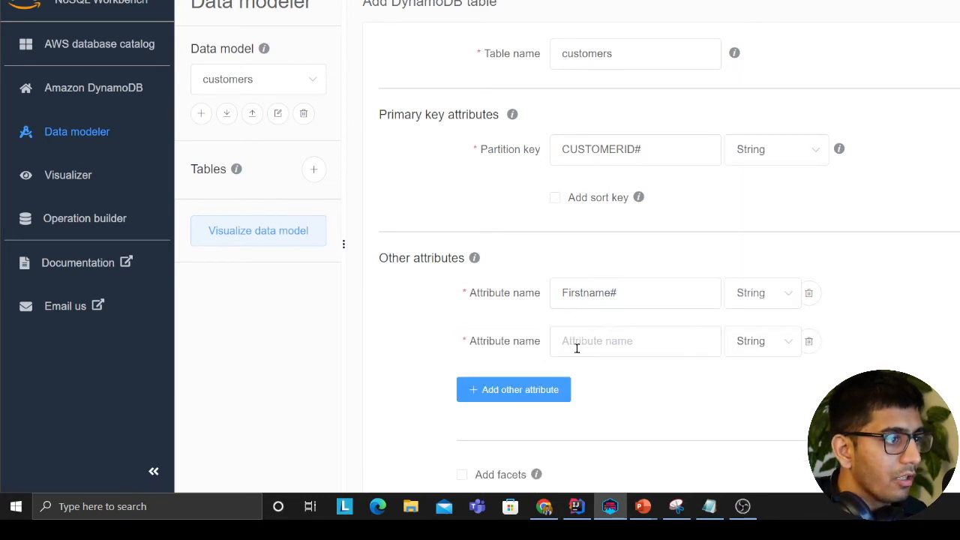
text(LastName#)
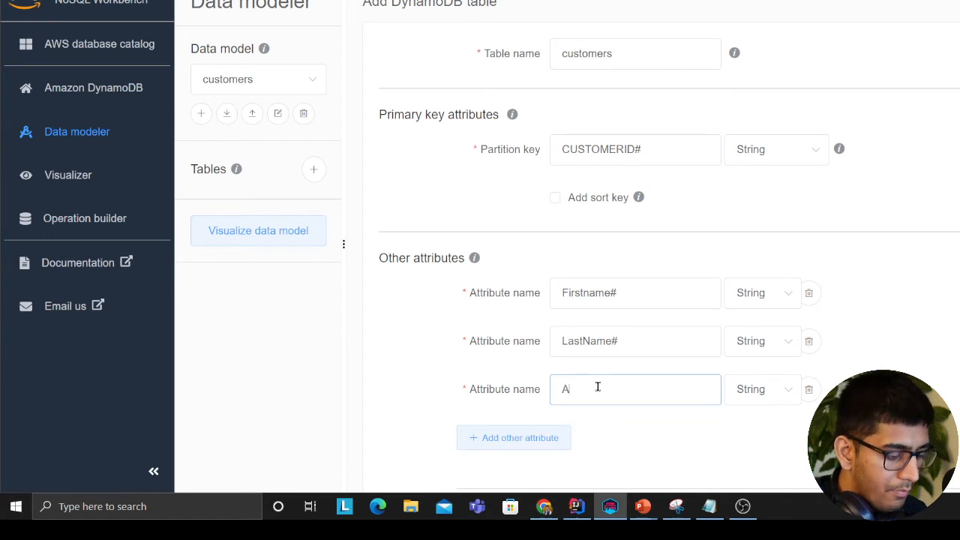
text(dd)
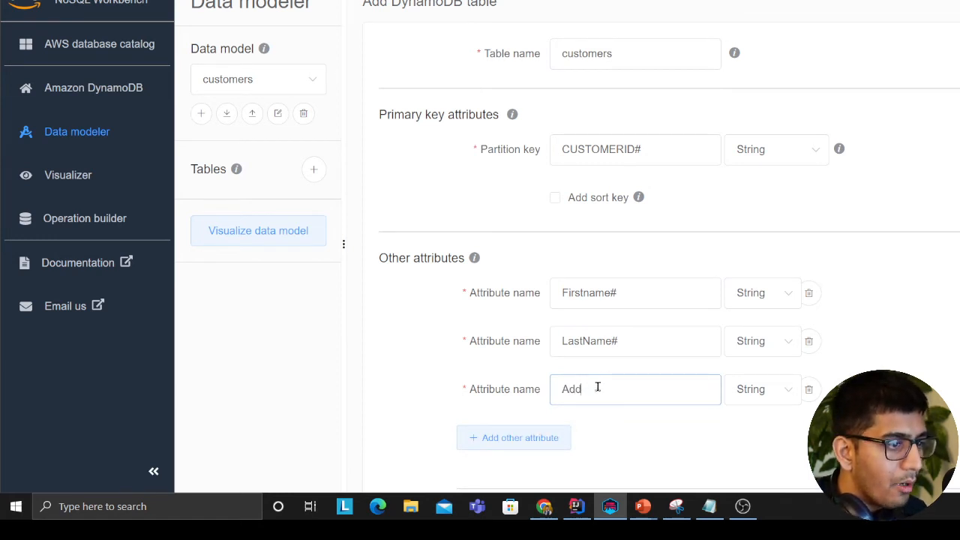
click(762, 390)
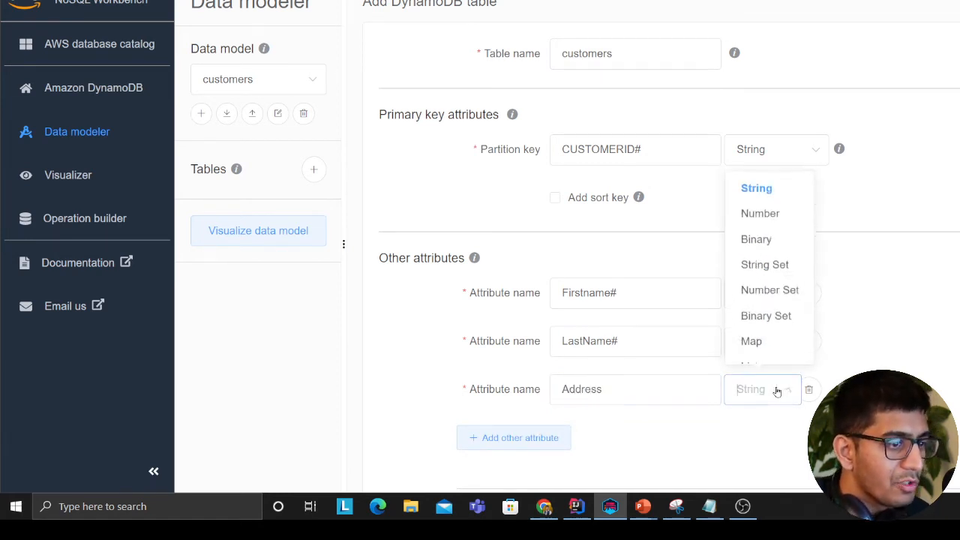
click(750, 340)
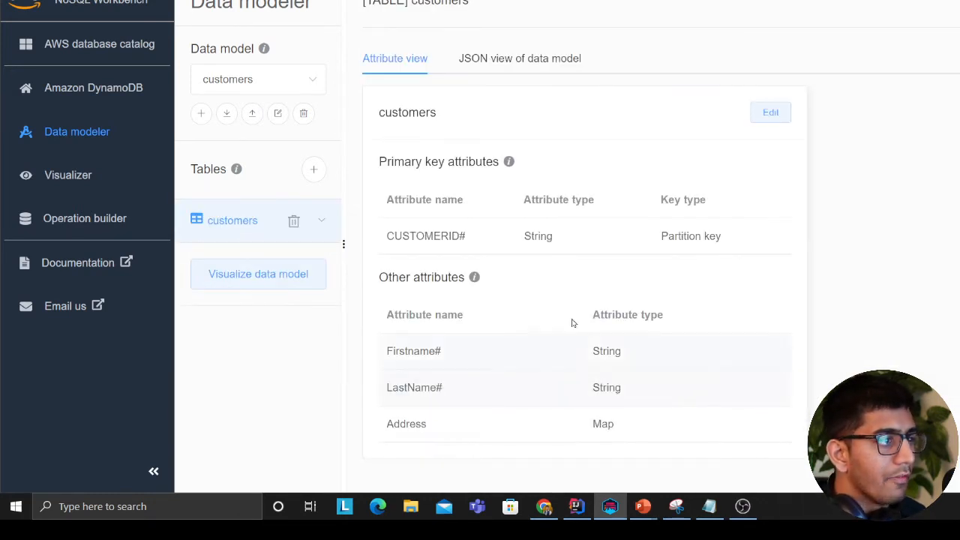
mouse_move(558, 252)
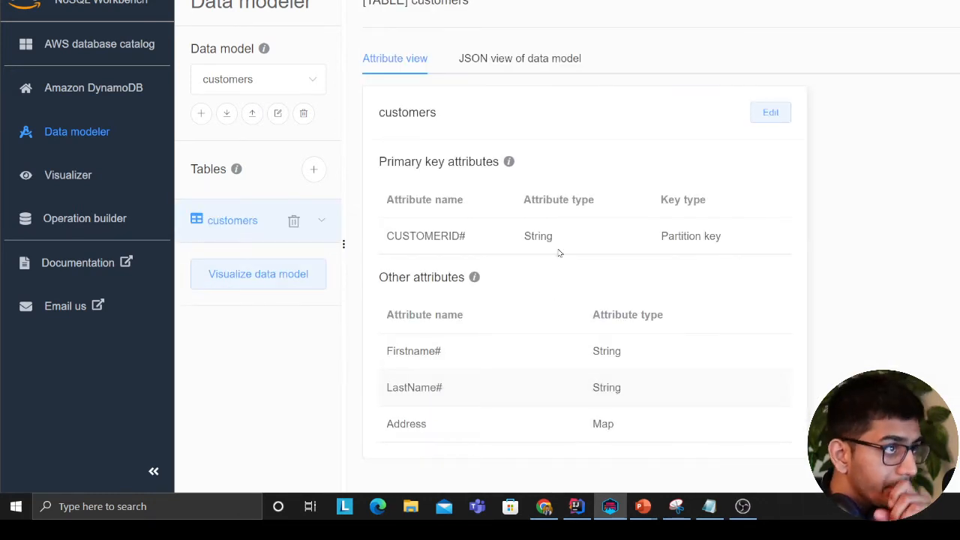
Step: Visualize the customers data model in aggregate view and expand the customers table's options
click(258, 273)
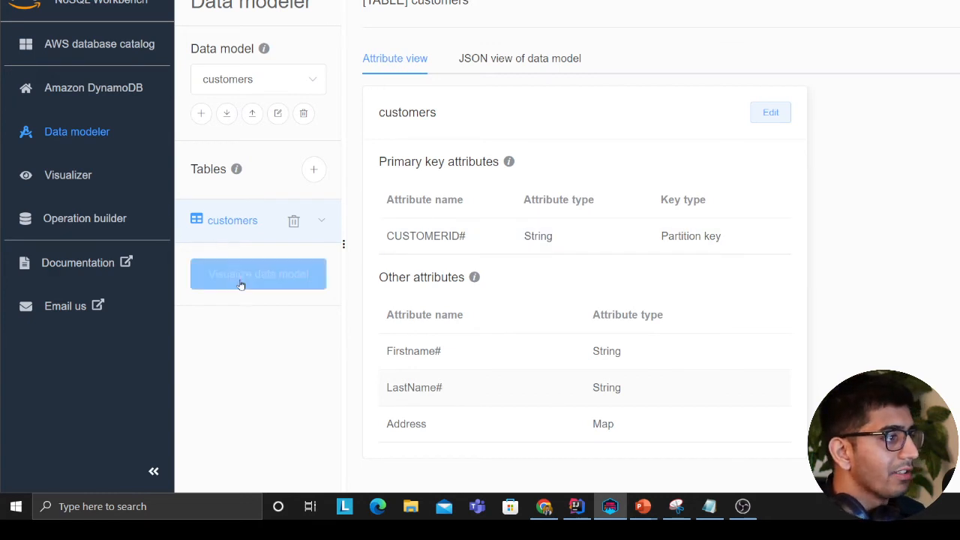
click(258, 273)
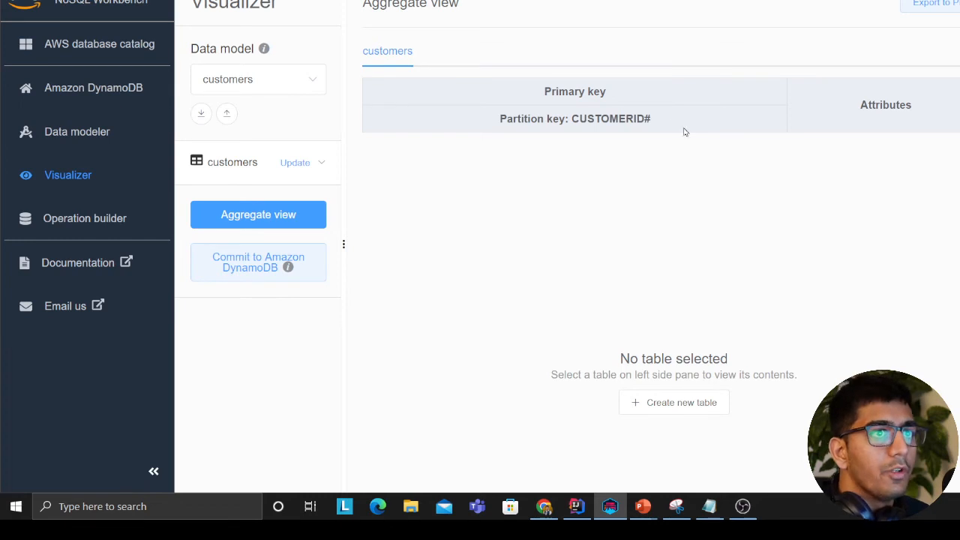
mouse_move(828, 150)
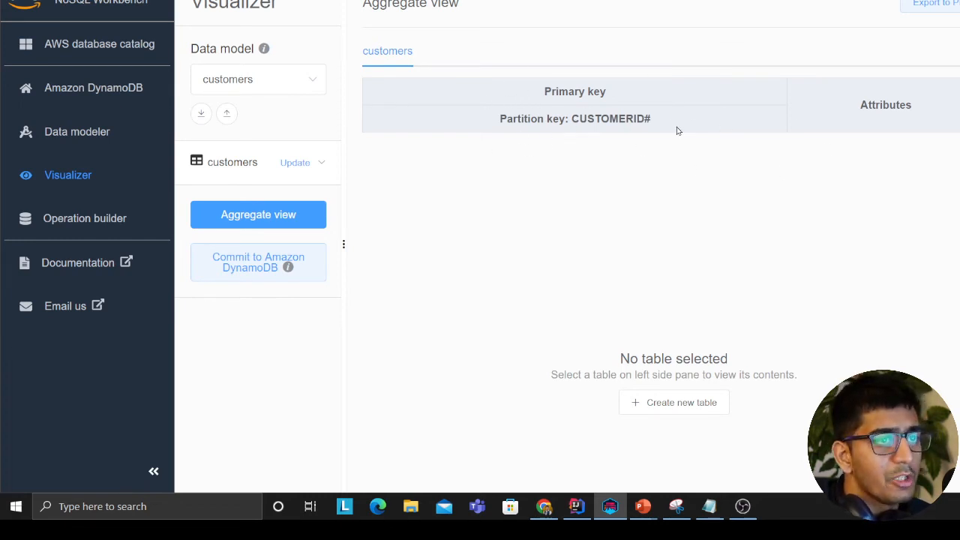
click(233, 162)
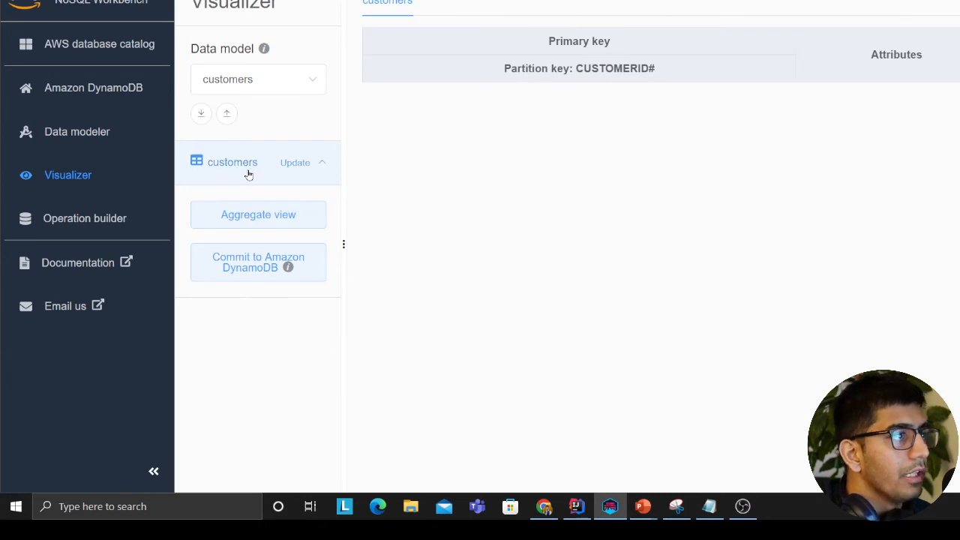
Step: Add an item with CUSTOMERID# 1234, names soumil shah and an Address map, then view it in Aggregate view
click(233, 162)
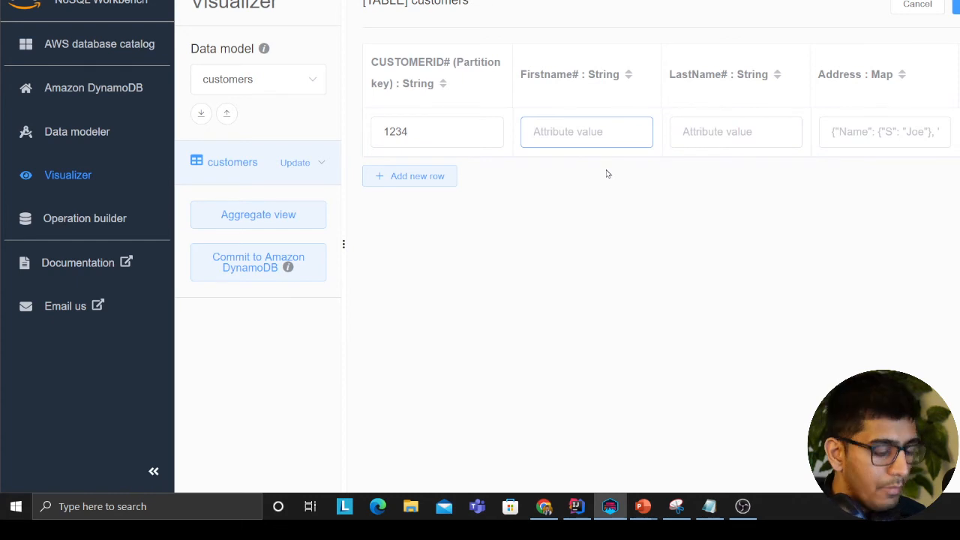
text(shah)
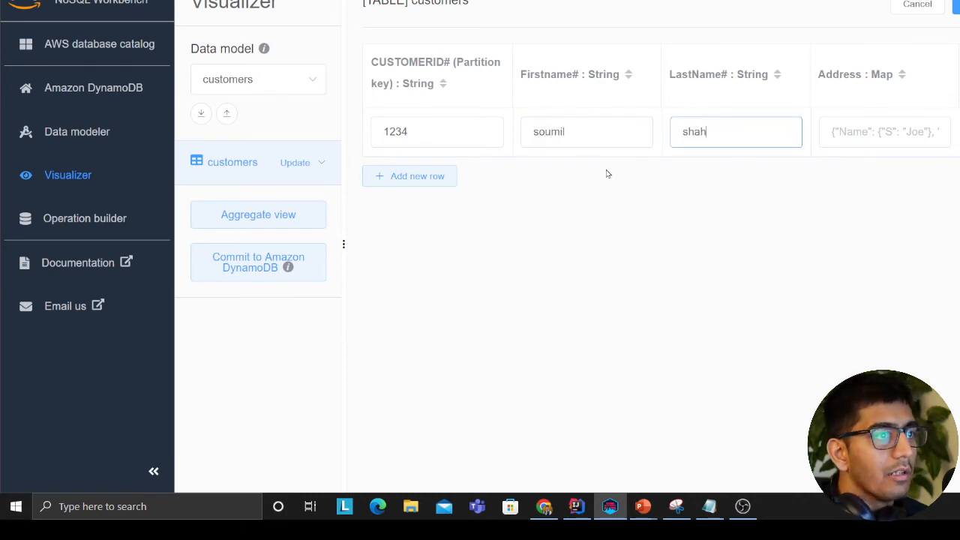
click(883, 132)
text({"personal":""})
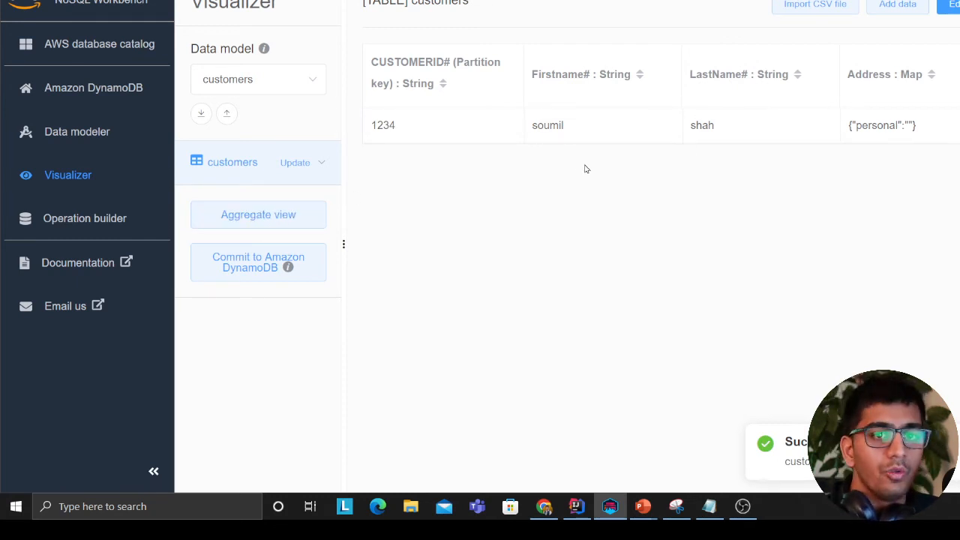
mouse_move(33, 13)
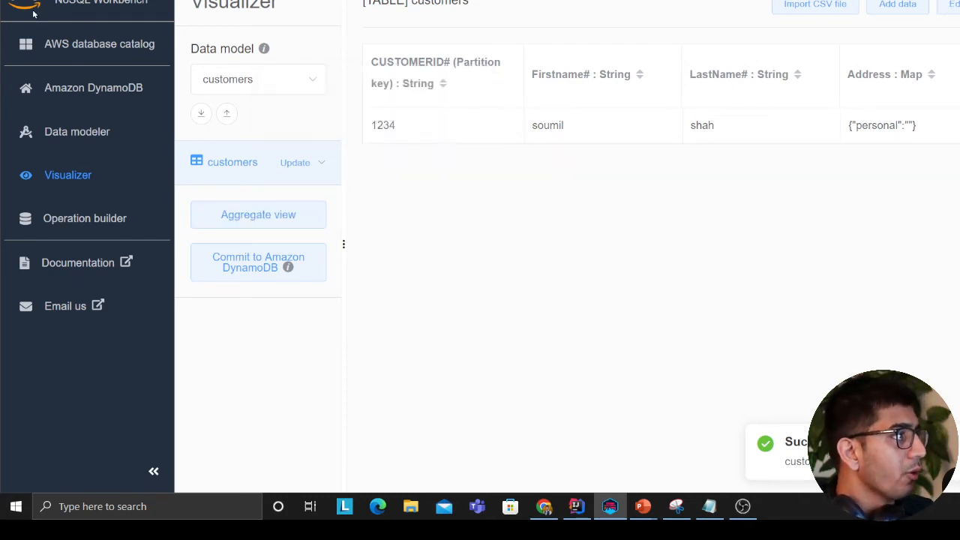
click(258, 215)
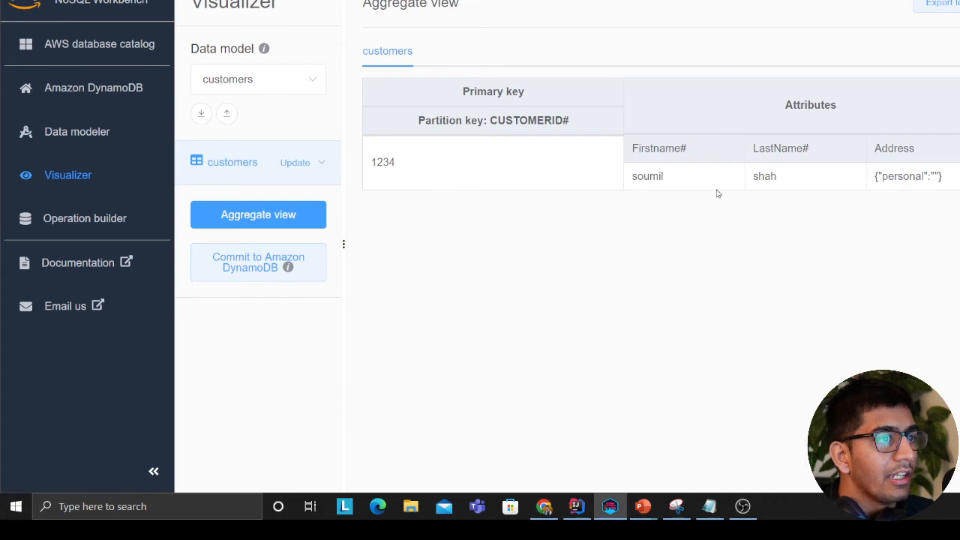
mouse_move(432, 138)
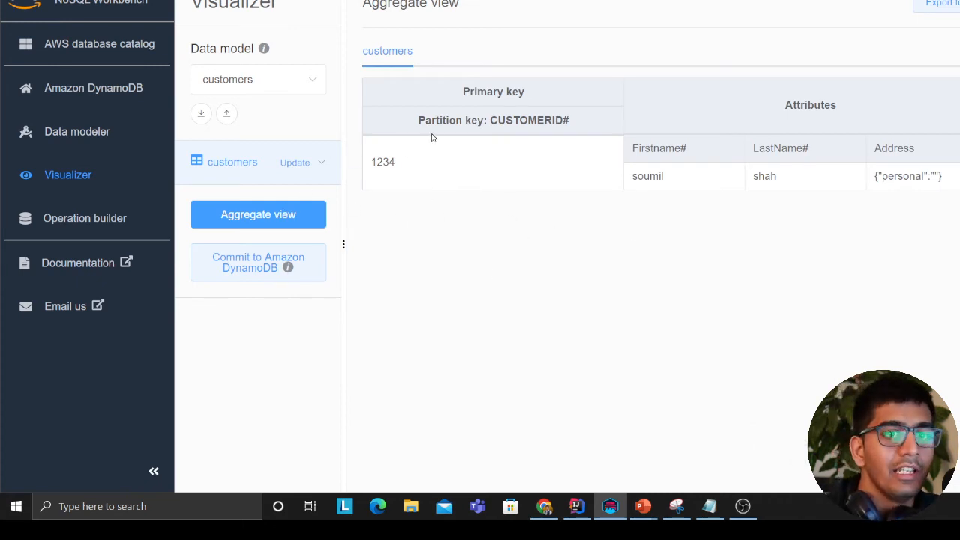
mouse_move(483, 231)
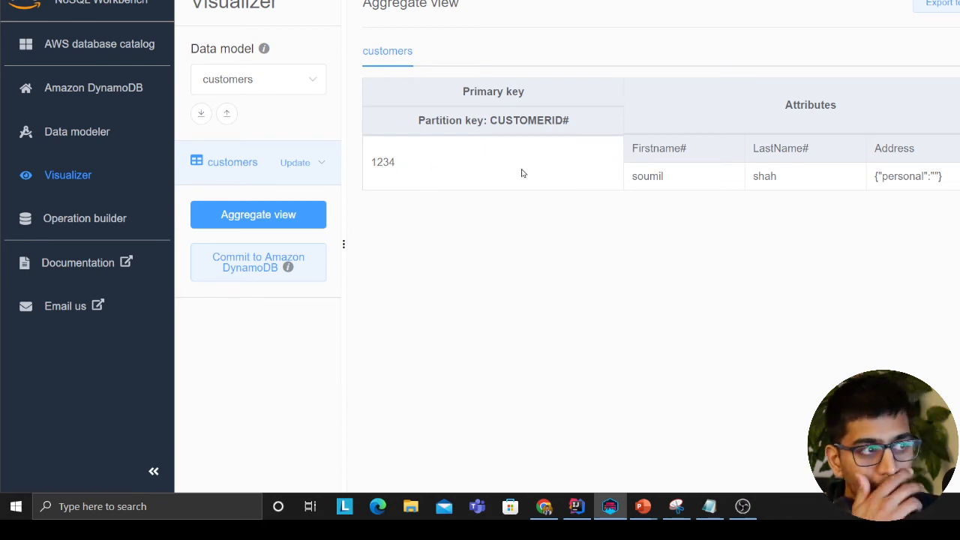
double_click(384, 162)
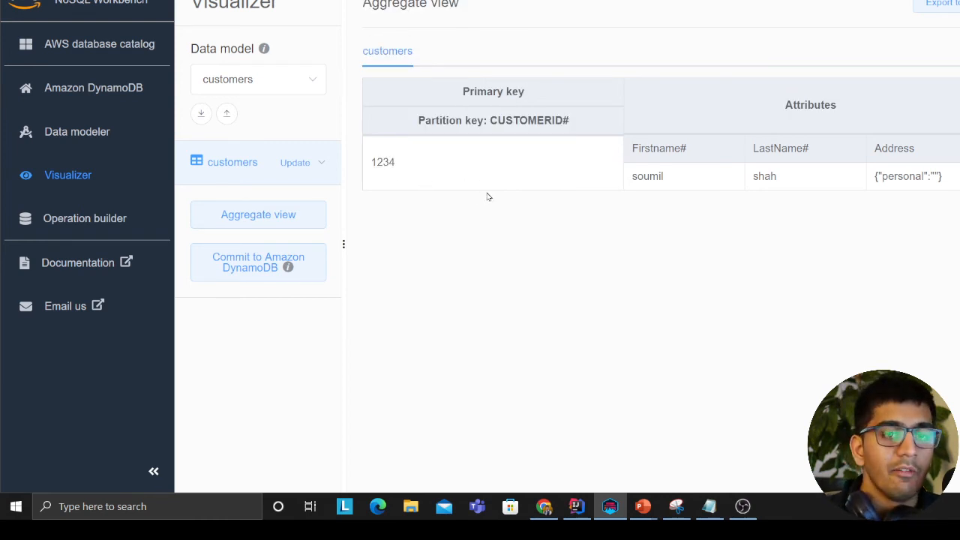
mouse_move(423, 166)
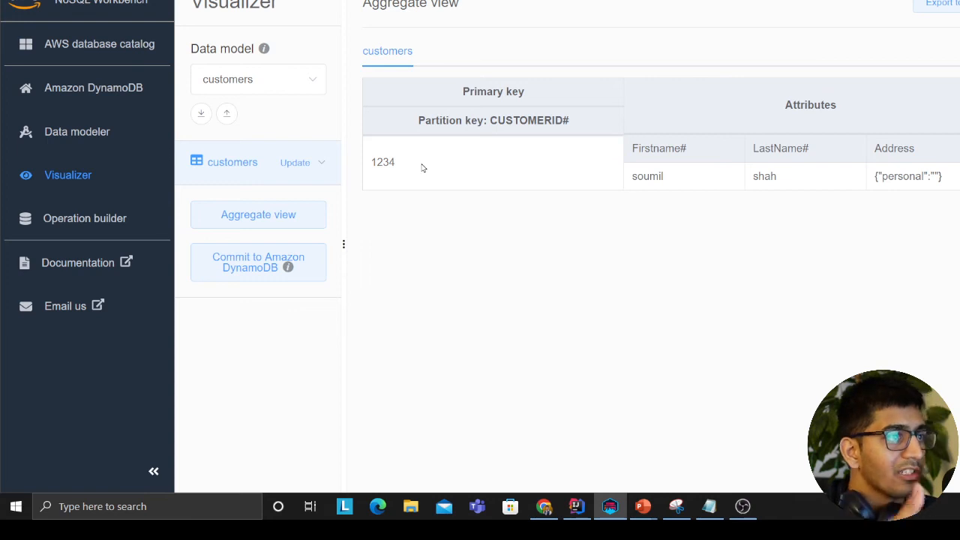
drag(422, 168, 680, 186)
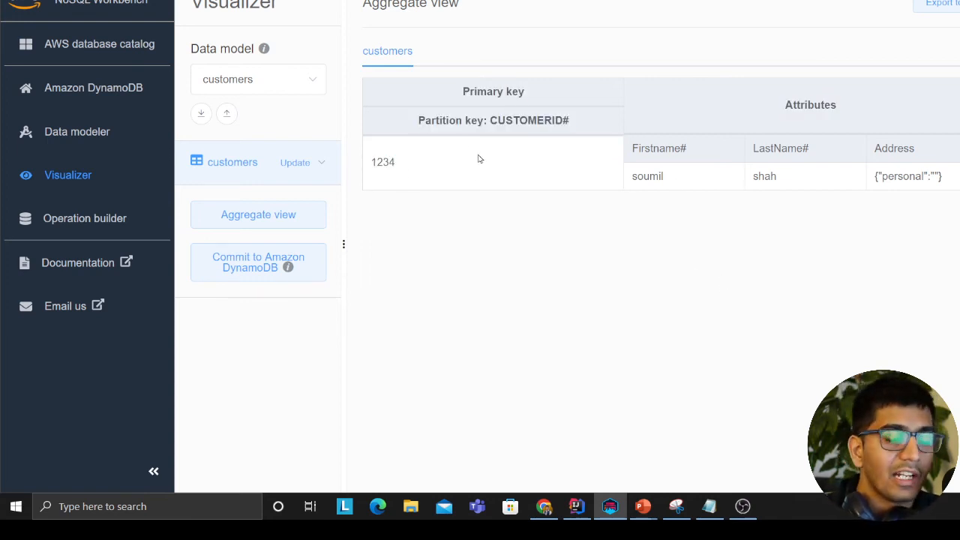
mouse_move(758, 186)
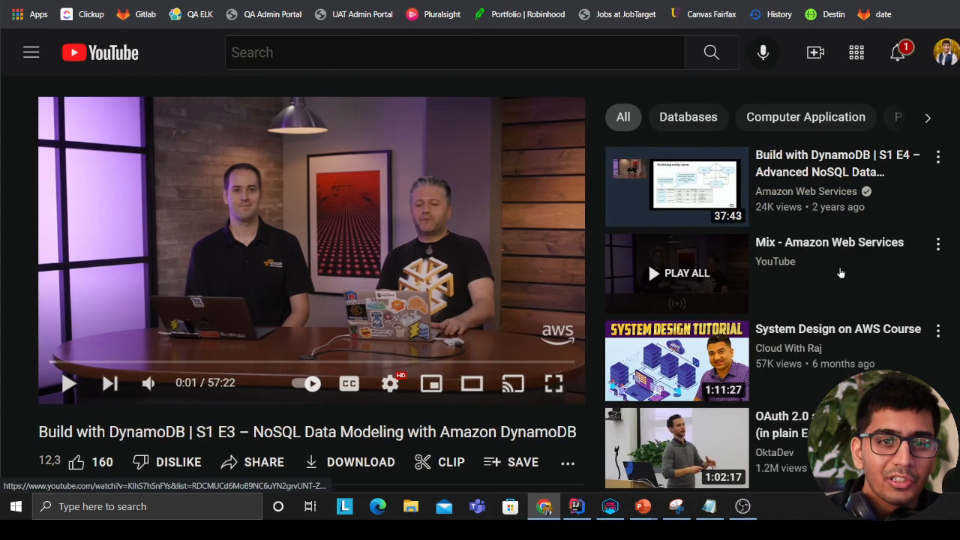
Step: Scroll down the Build with DynamoDB S1 E3 video page toward its description
scroll(down, 3)
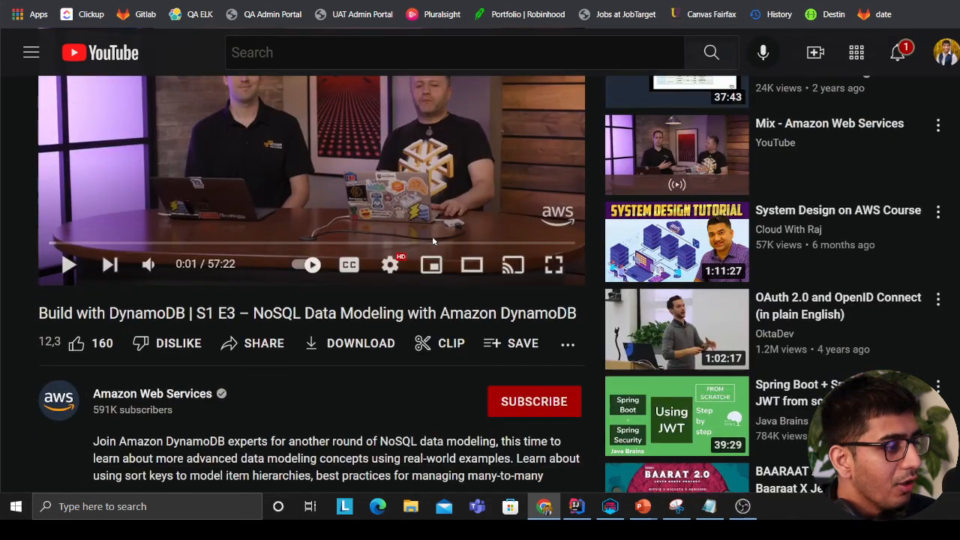